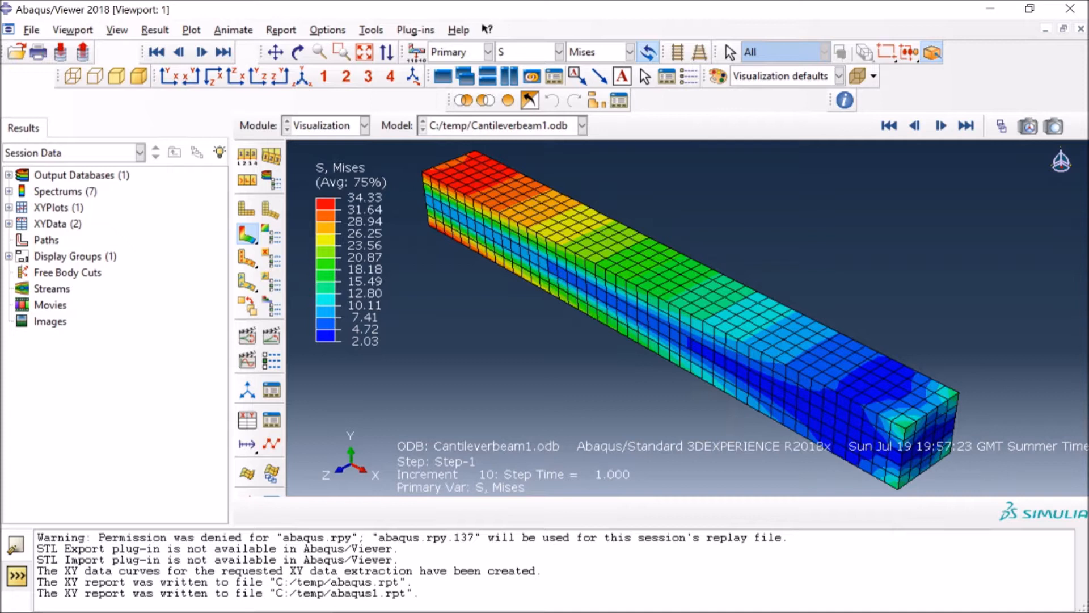
pyautogui.moveTo(376, 101)
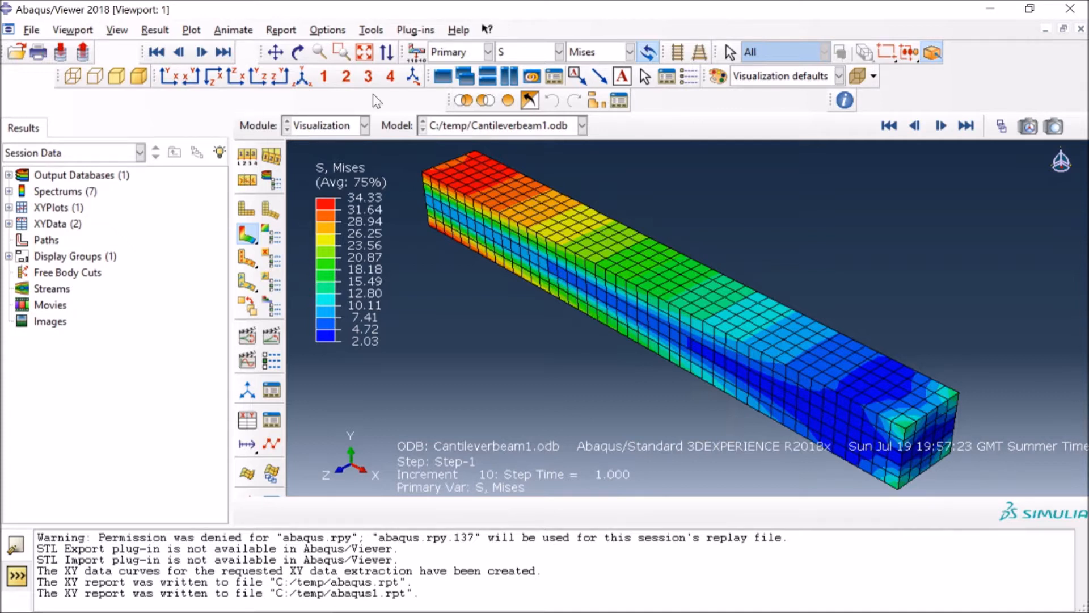
pyautogui.moveTo(521, 147)
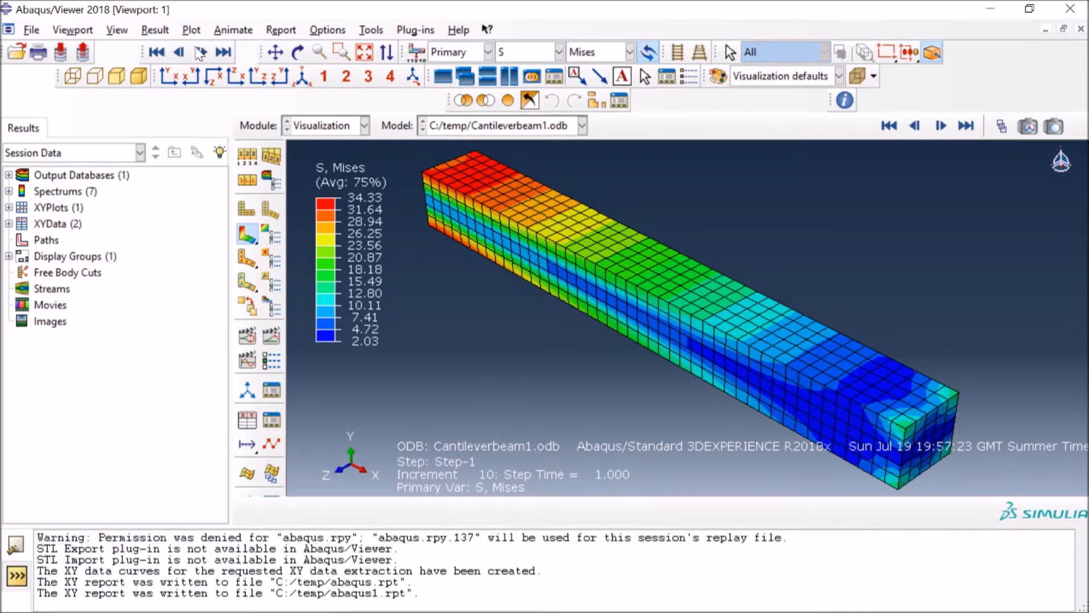
# Step: Try a solid white viewport background in Graphics Options, then restore the default background
pyautogui.click(117, 30)
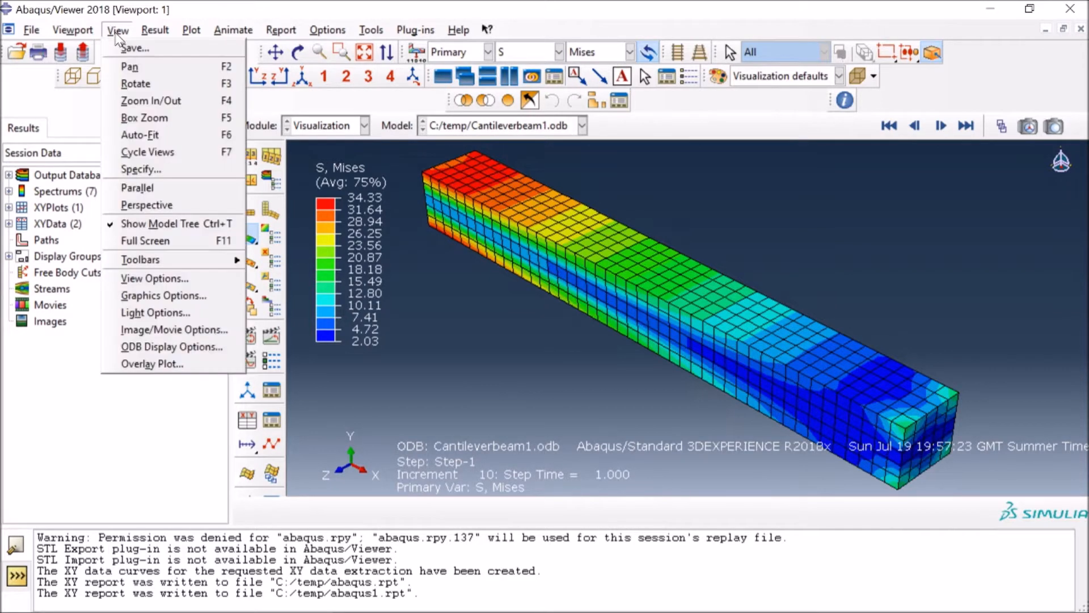
pyautogui.click(162, 295)
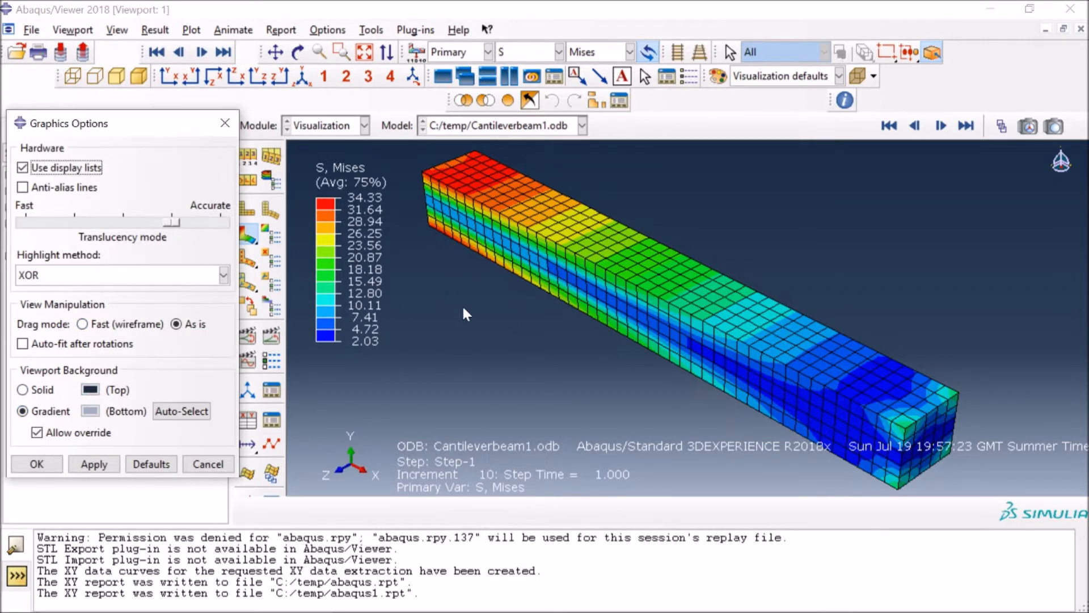
pyautogui.click(23, 389)
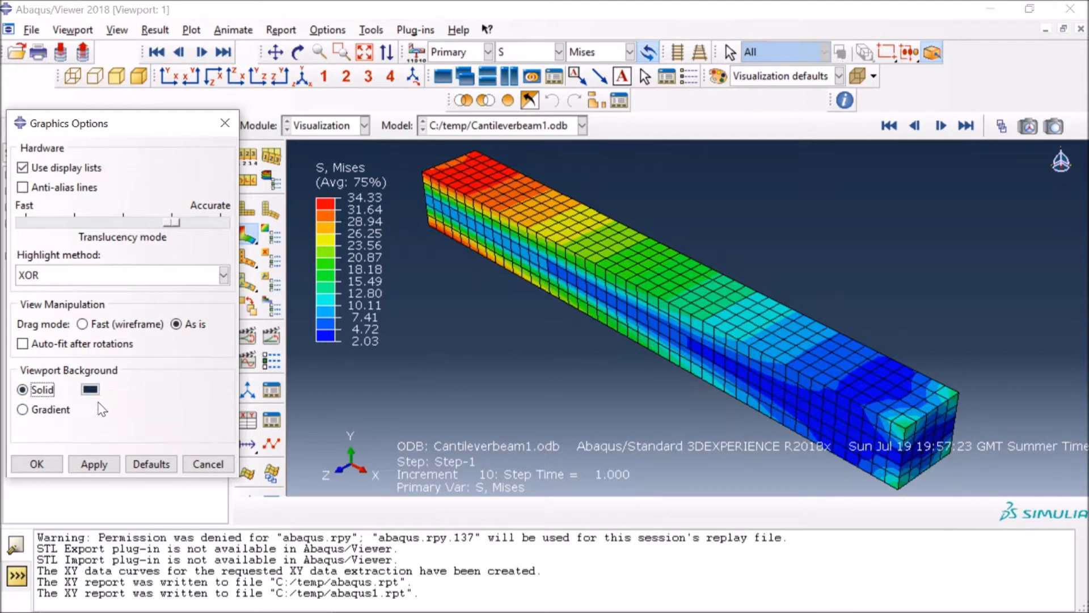
pyautogui.click(90, 389)
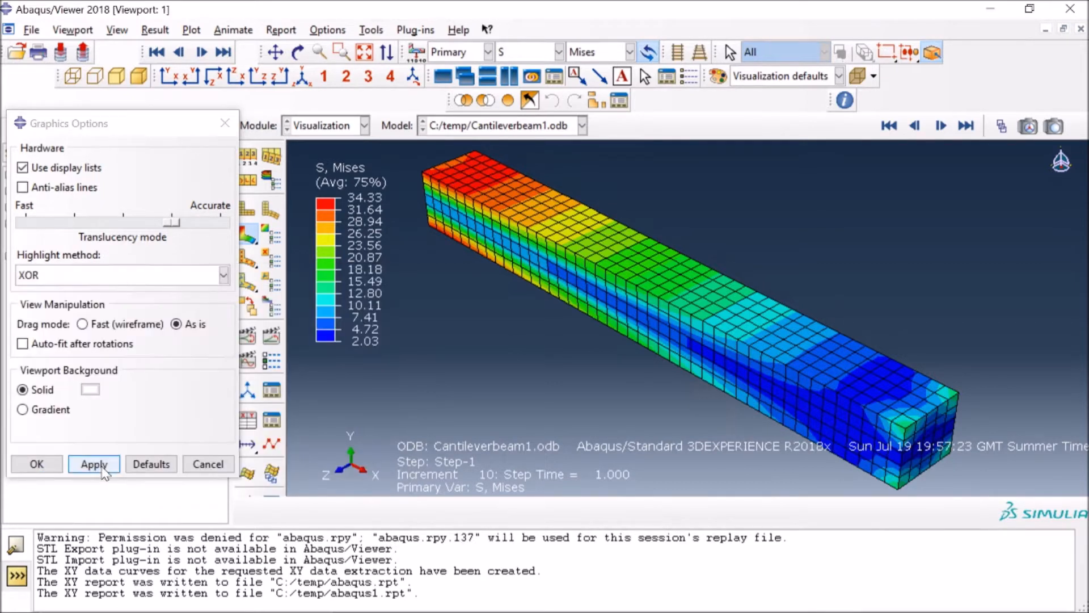
pyautogui.click(94, 464)
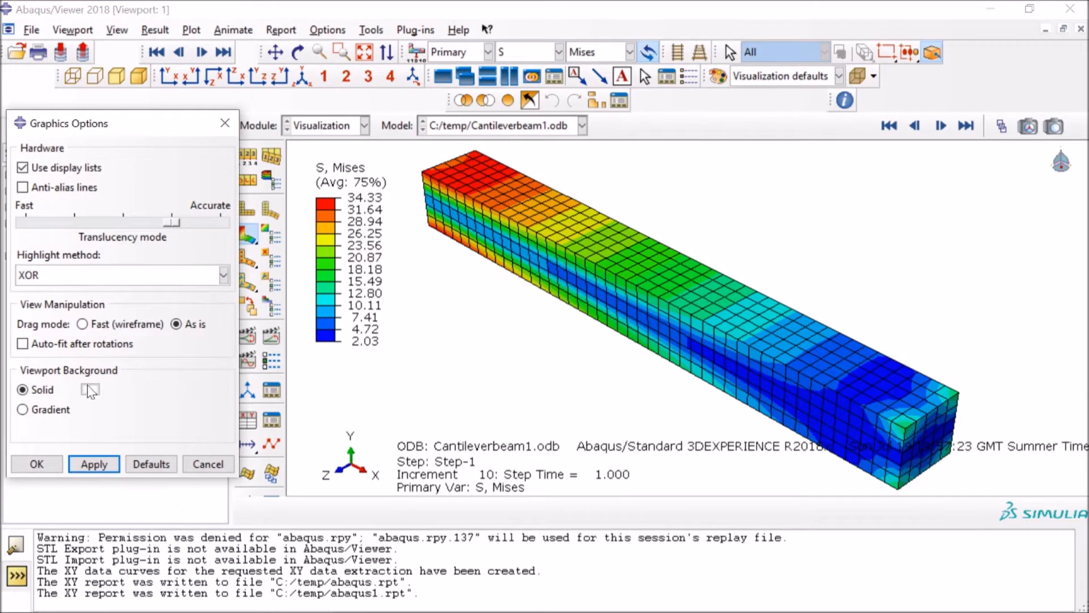
pyautogui.moveTo(37, 463)
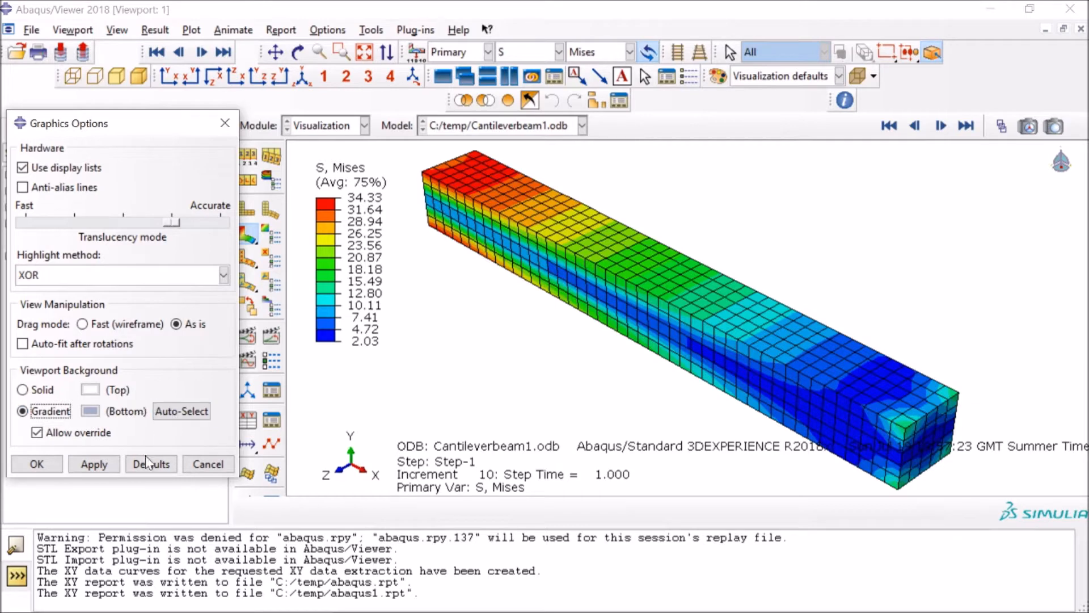
pyautogui.click(36, 463)
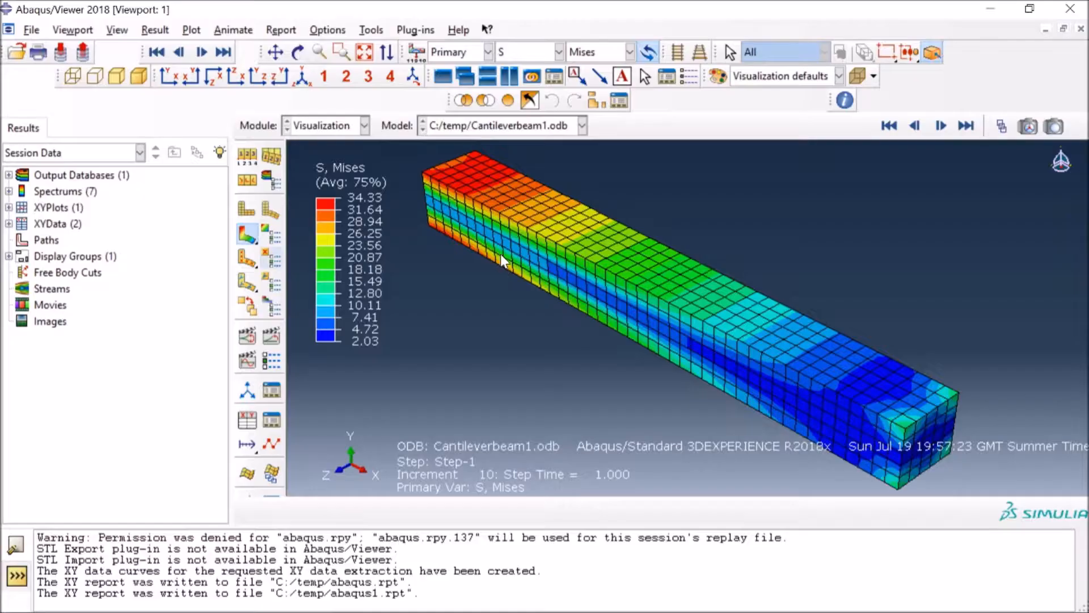
pyautogui.moveTo(510, 291)
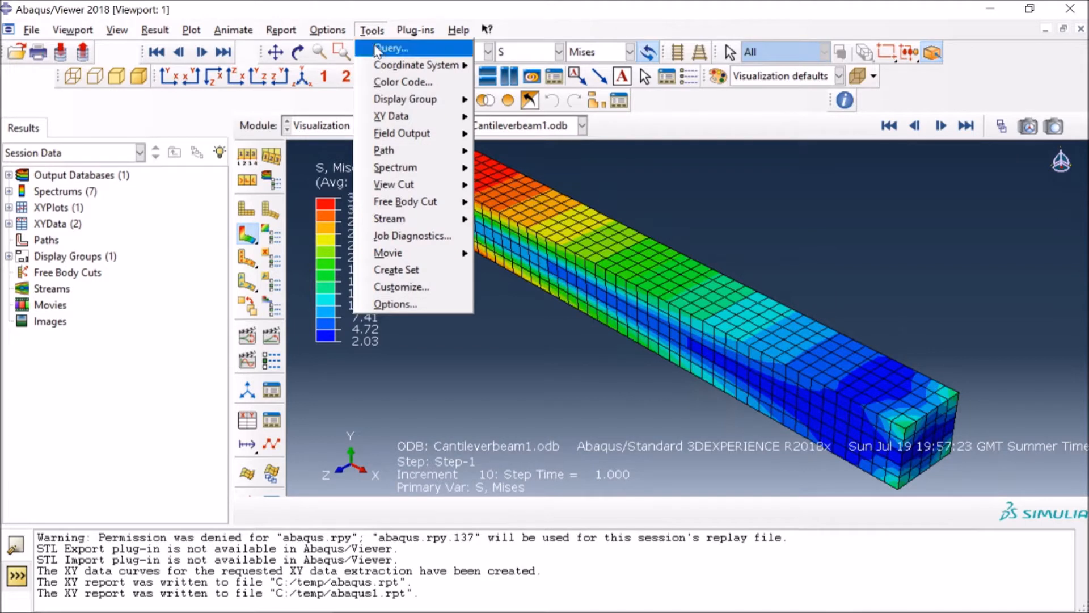
# Step: Start a Distance query from Tools > Query to measure between two nodes
pyautogui.click(391, 47)
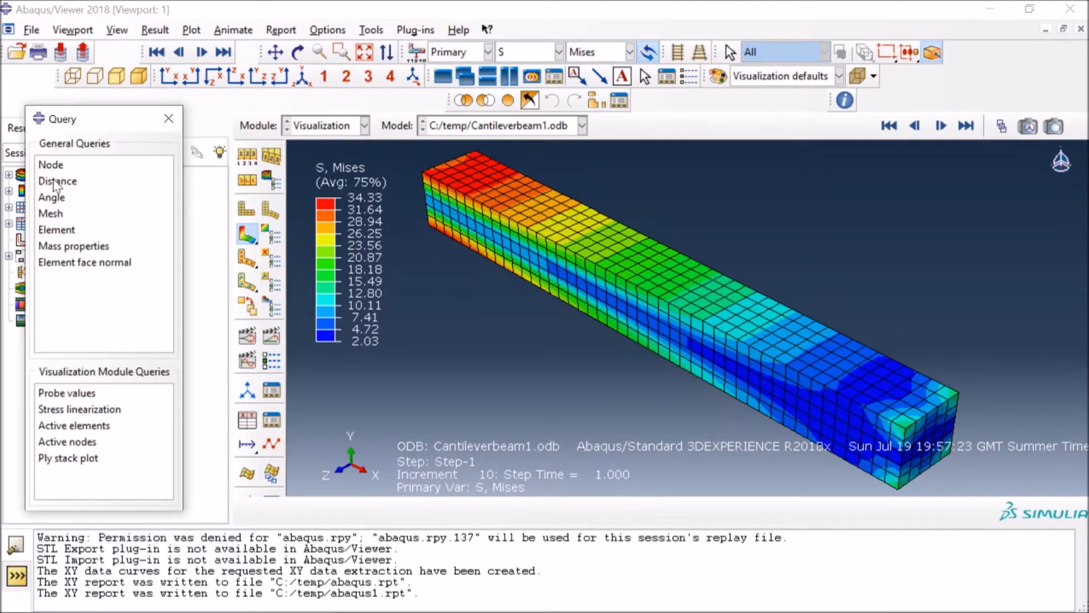
pyautogui.click(57, 181)
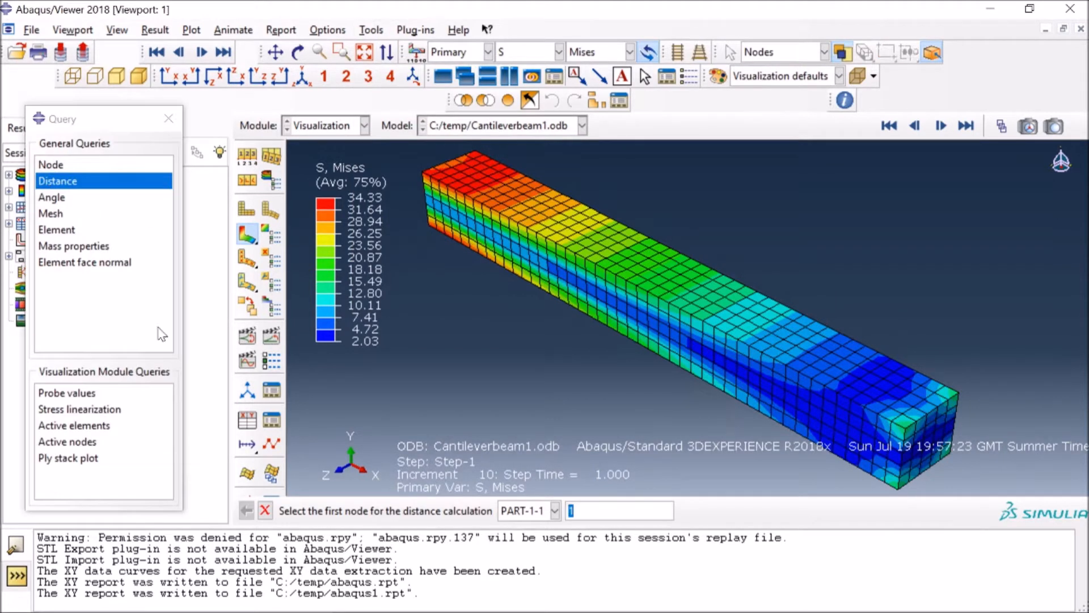
pyautogui.moveTo(799, 404)
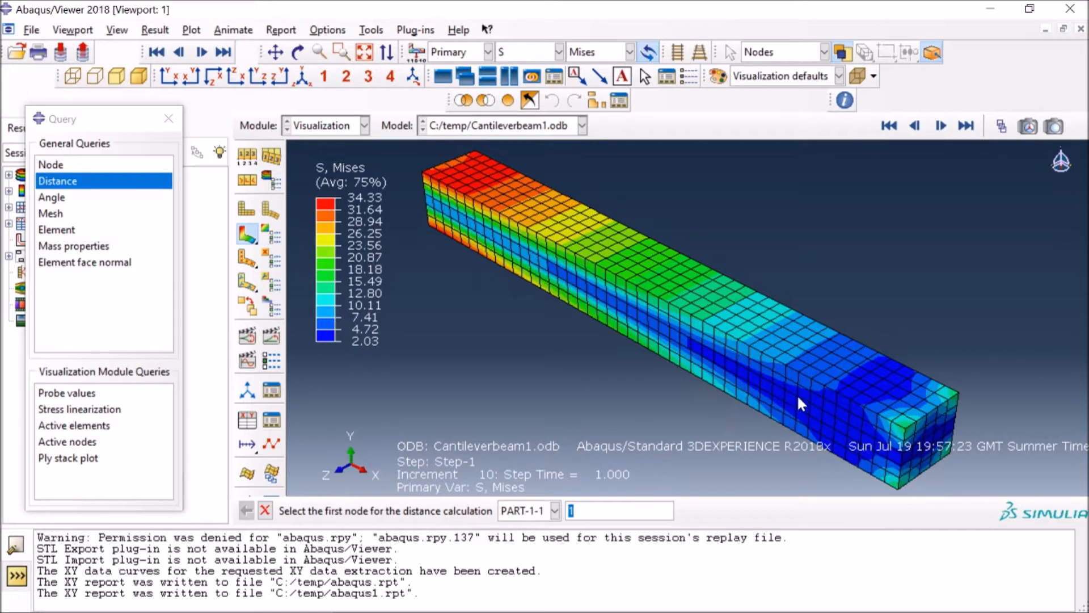
pyautogui.moveTo(930, 422)
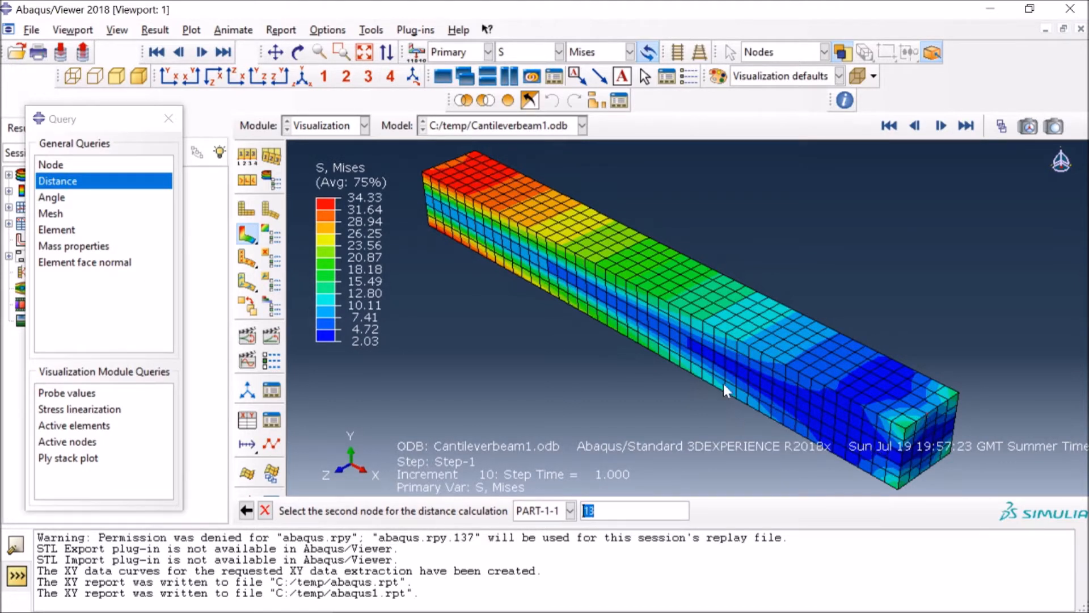
pyautogui.moveTo(583, 234)
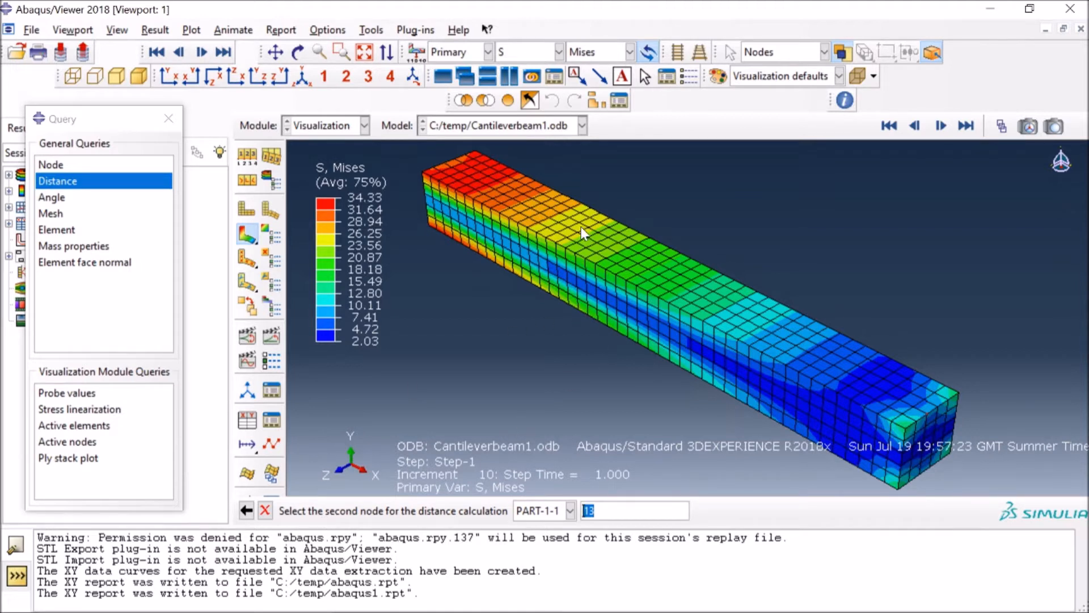
pyautogui.moveTo(446, 170)
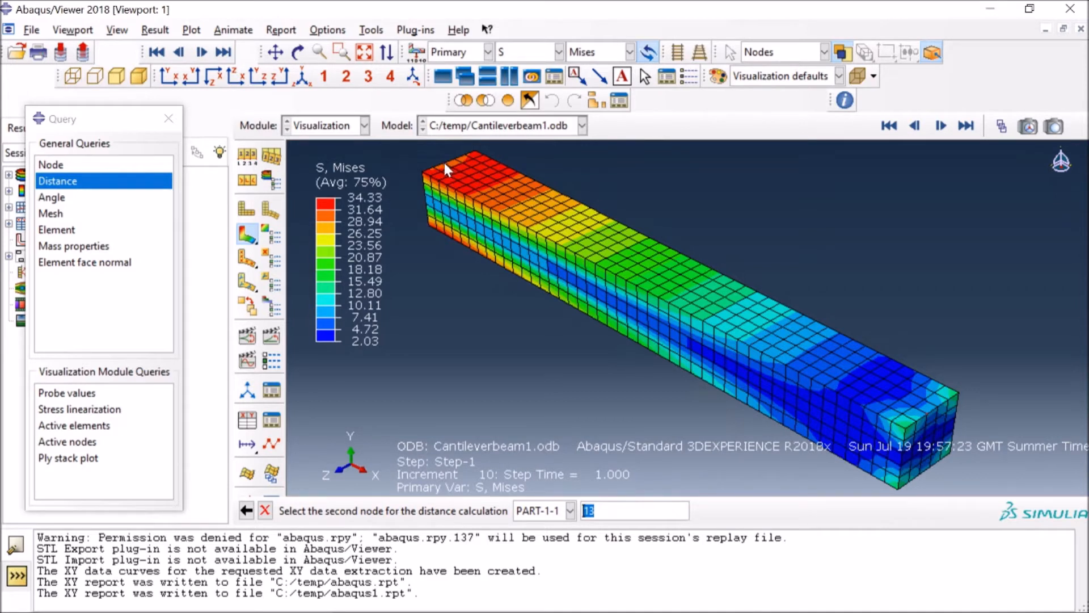
# Step: Pick node 1633 as the second node, giving a base distance of 45 from node 13
pyautogui.click(447, 172)
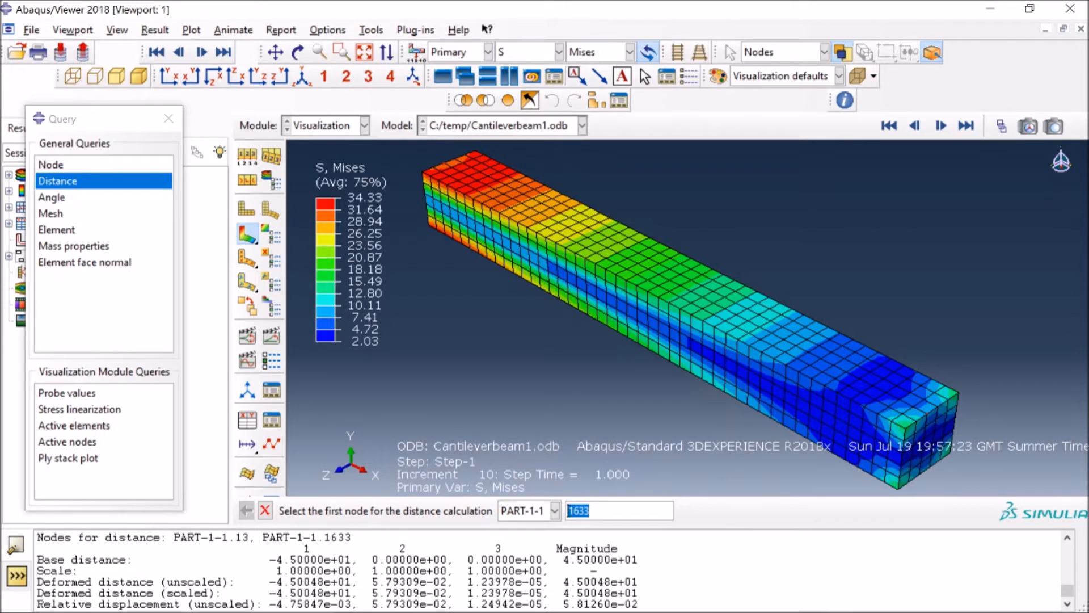
pyautogui.moveTo(462, 420)
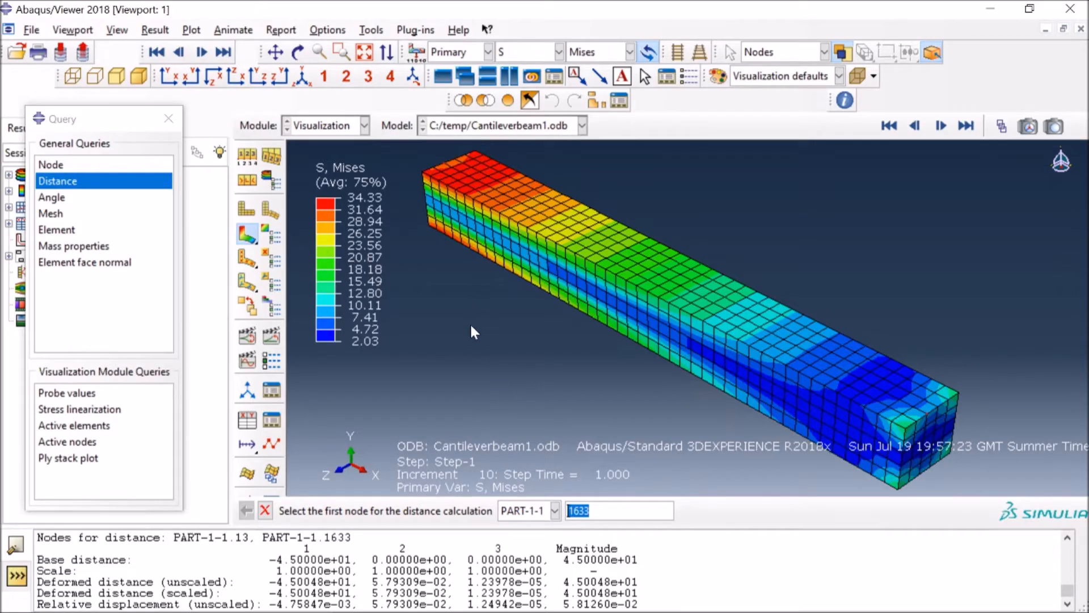
pyautogui.moveTo(448, 306)
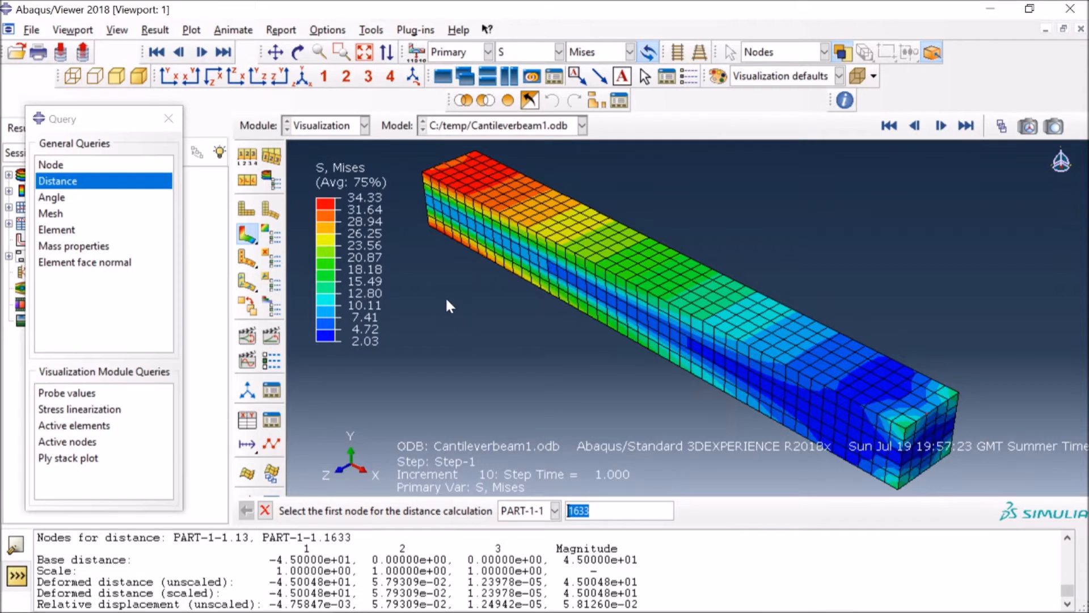
pyautogui.moveTo(474, 206)
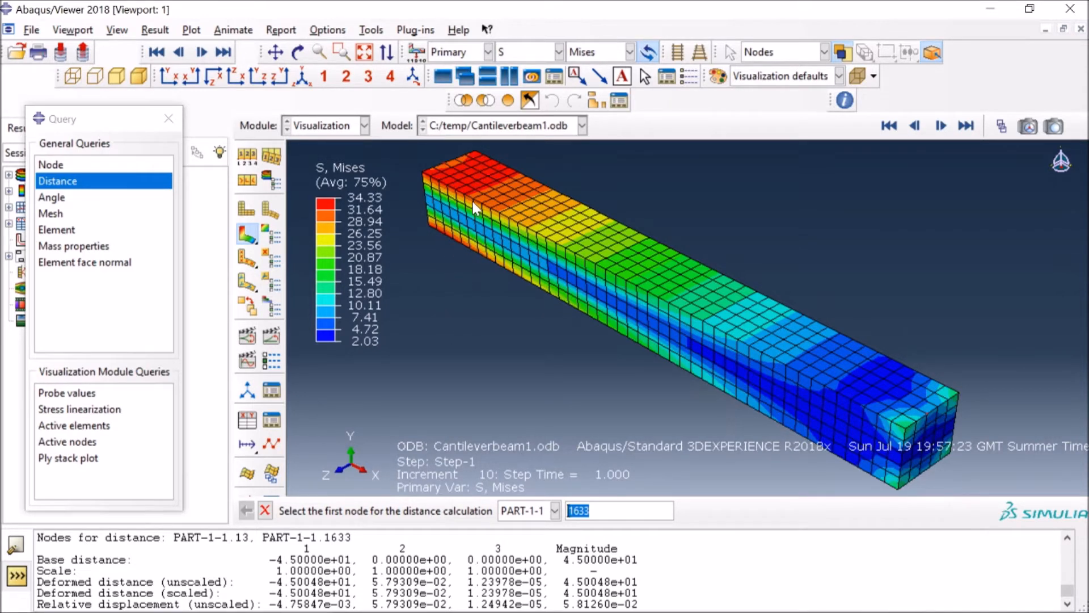
pyautogui.moveTo(341, 95)
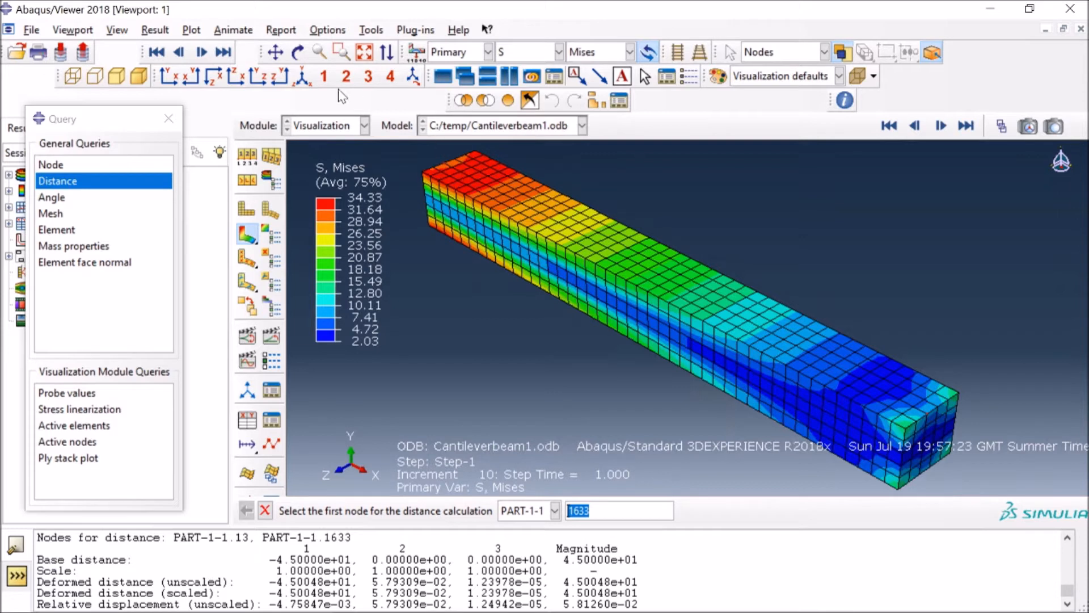
pyautogui.moveTo(379, 36)
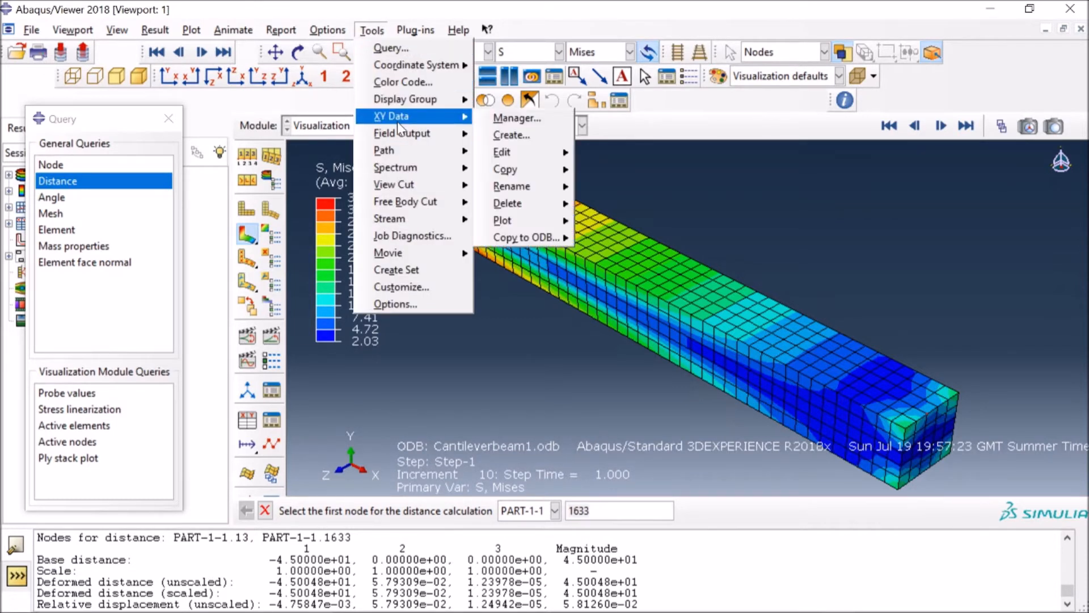
pyautogui.moveTo(513, 135)
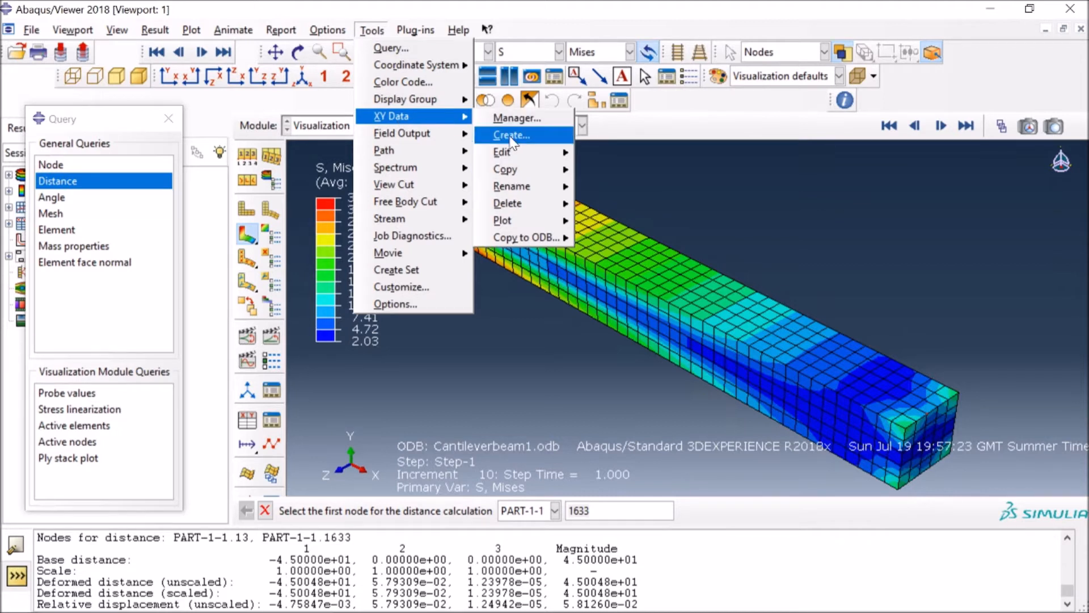
# Step: Create new XY data sourced from ODB field output and continue to the variables
pyautogui.click(512, 135)
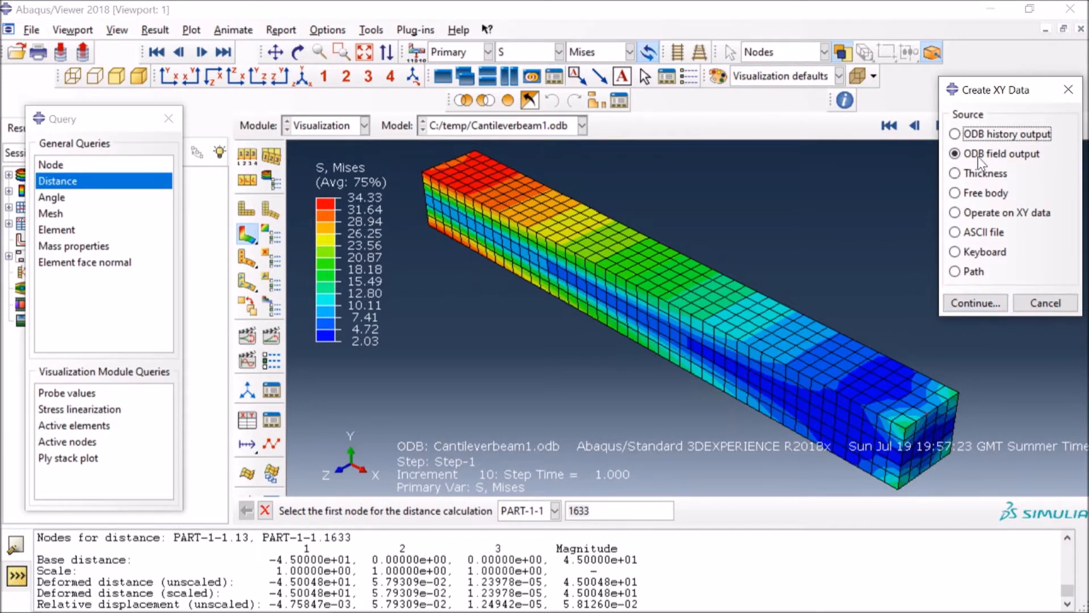
pyautogui.moveTo(1011, 160)
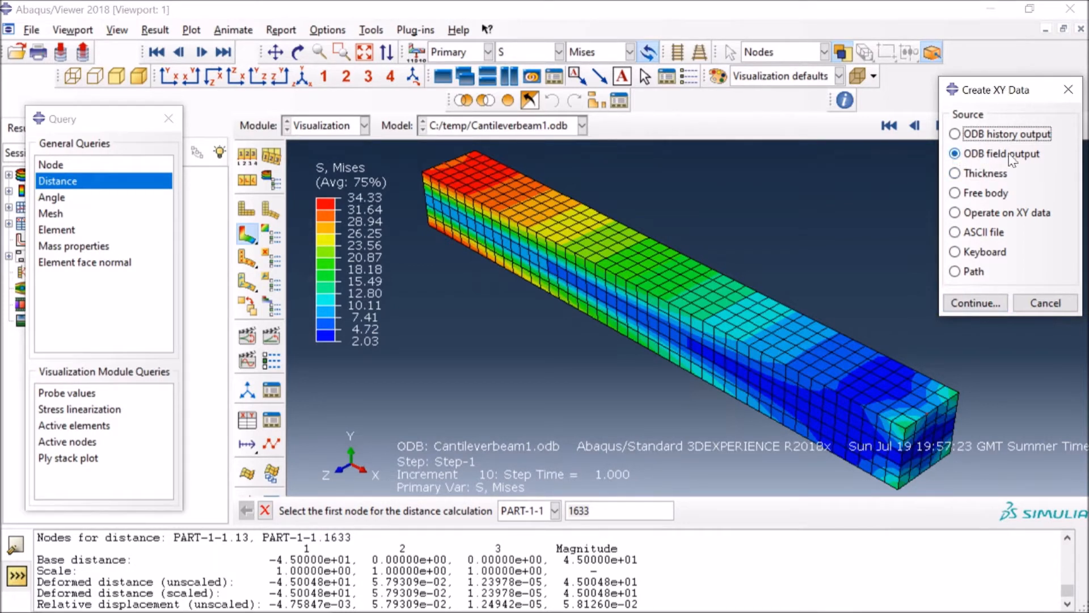
pyautogui.click(974, 301)
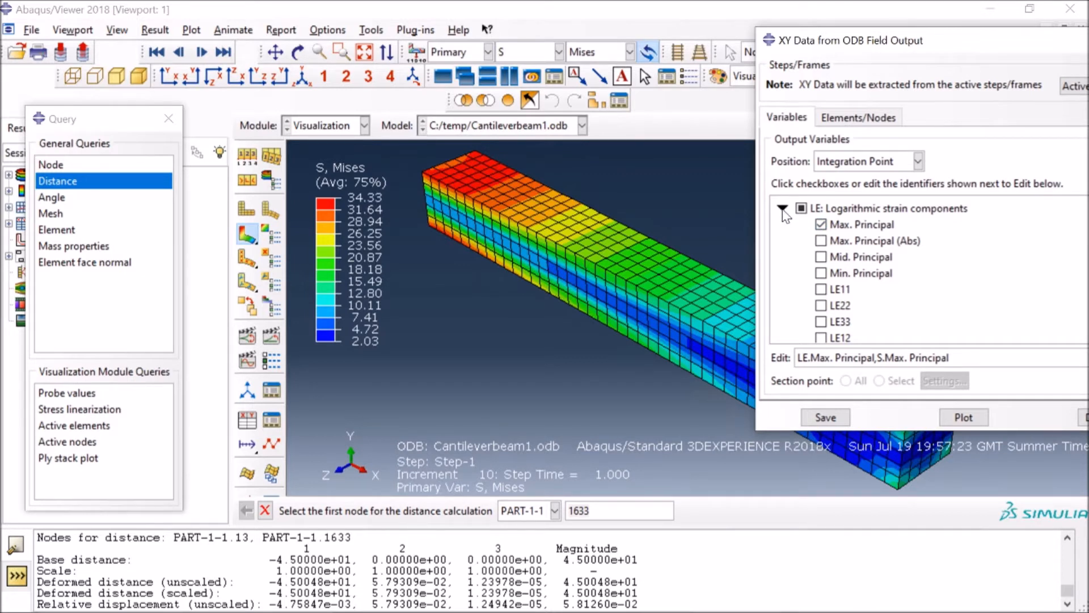
# Step: Collapse the LE strain group and expand the S stress components to add Max. Principal
pyautogui.click(782, 209)
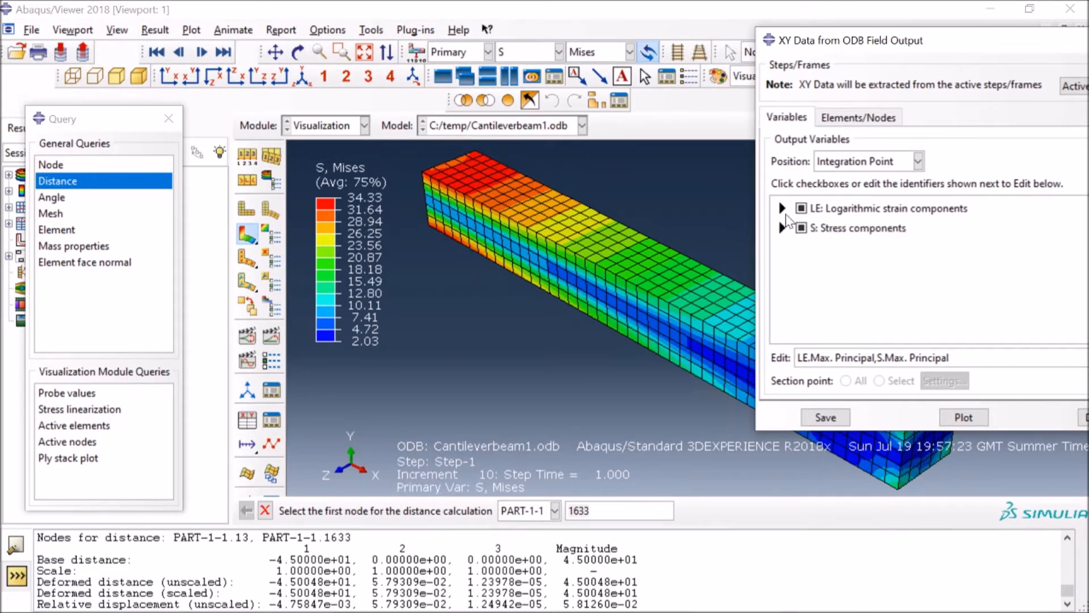
pyautogui.click(783, 228)
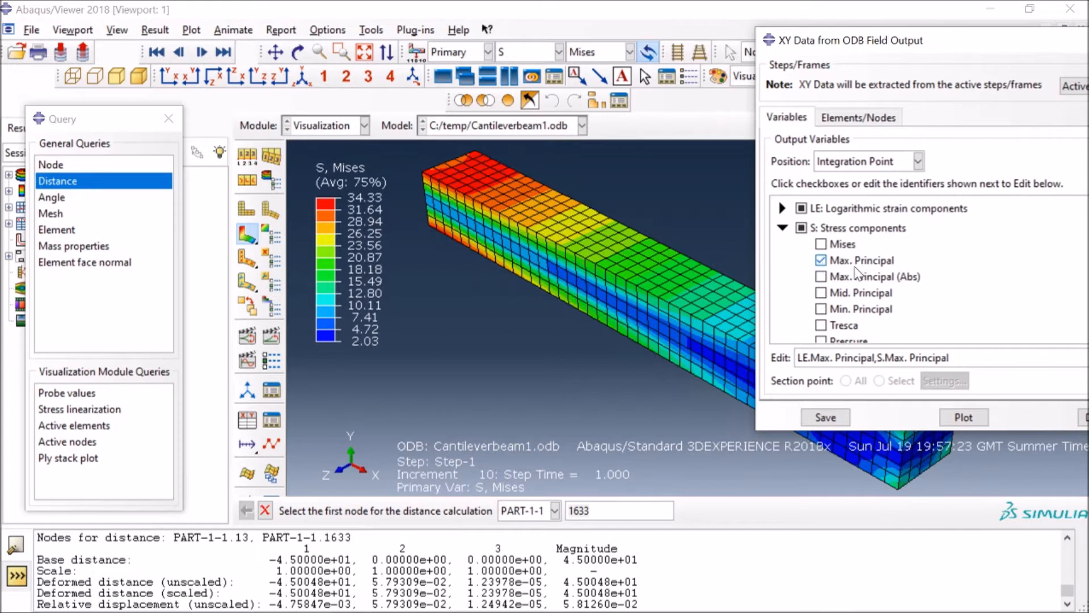
pyautogui.moveTo(840, 193)
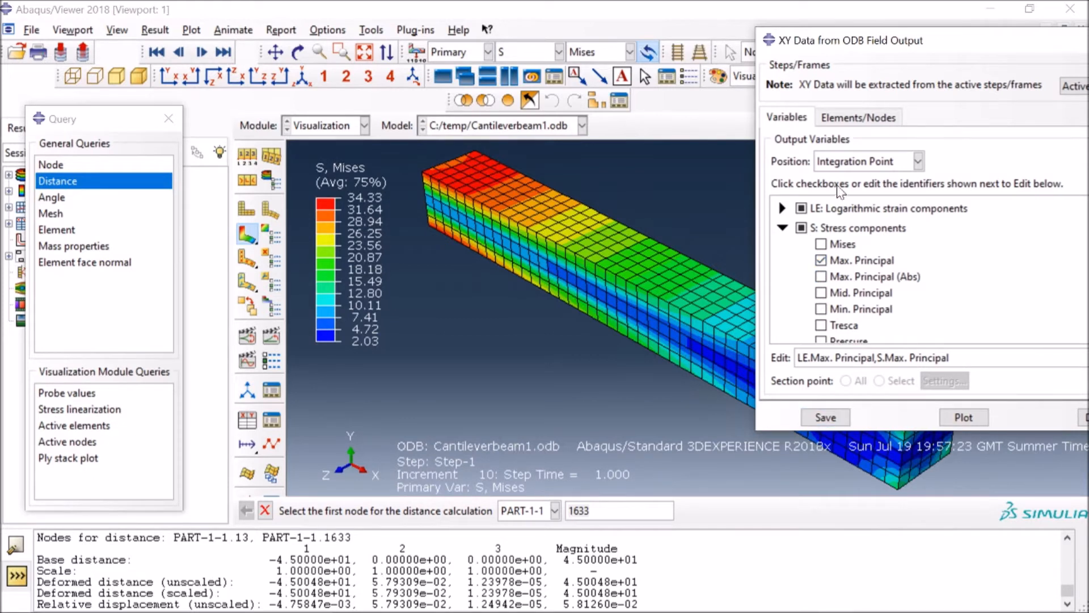
# Step: Pick one element on the beam's top face under Elements/Nodes via Edit Selection
pyautogui.click(858, 117)
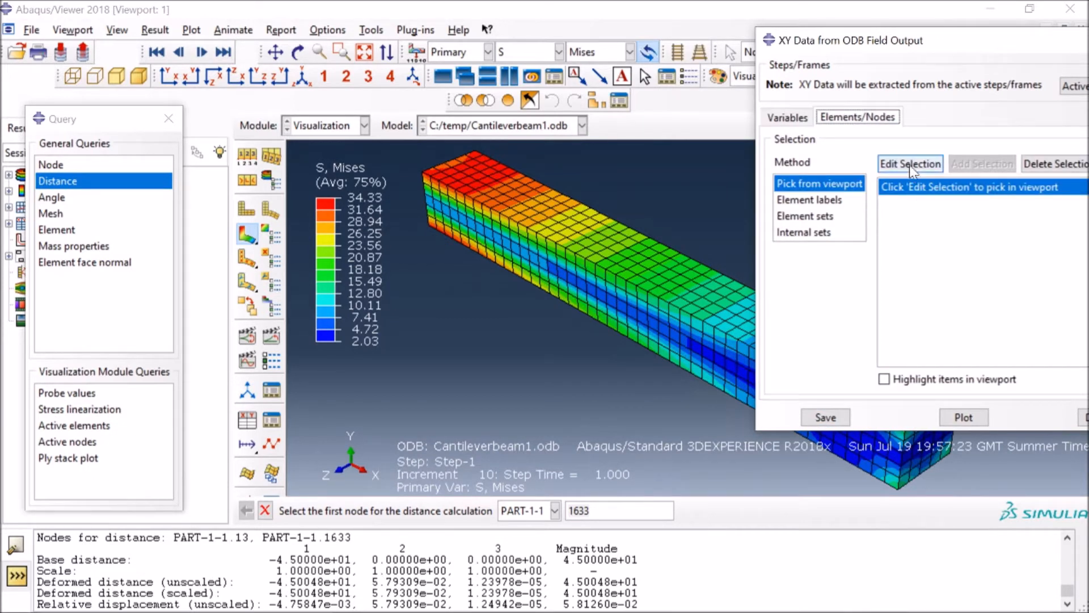
pyautogui.click(910, 163)
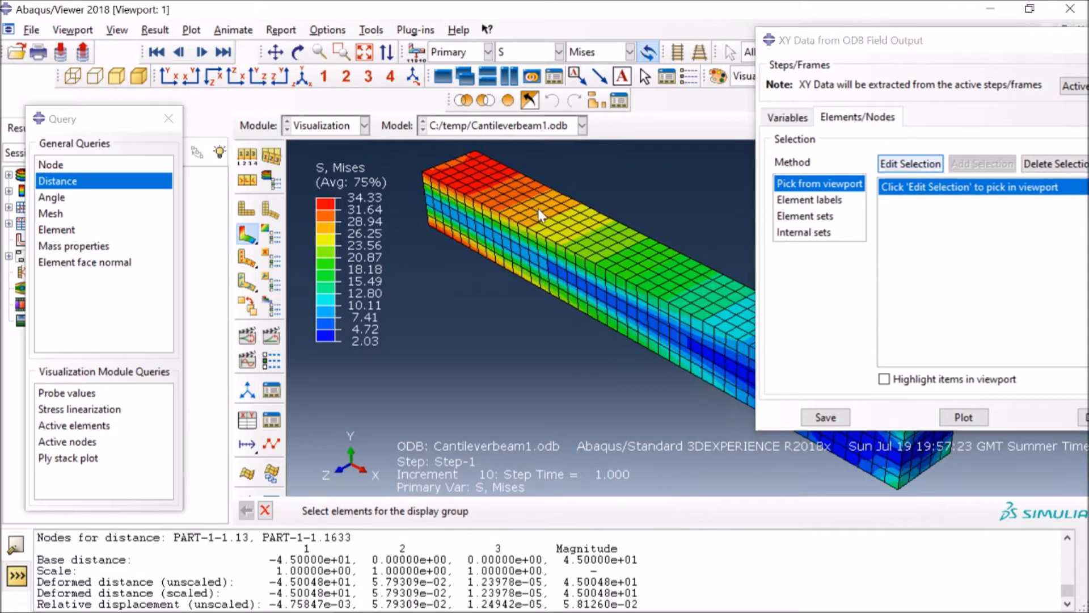
pyautogui.click(910, 163)
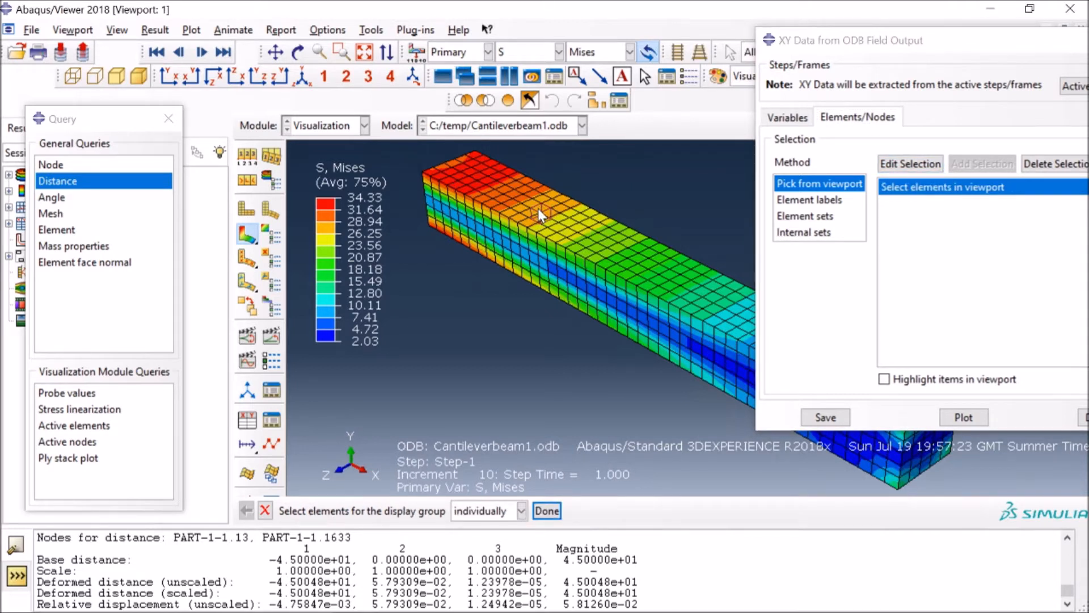
pyautogui.click(540, 214)
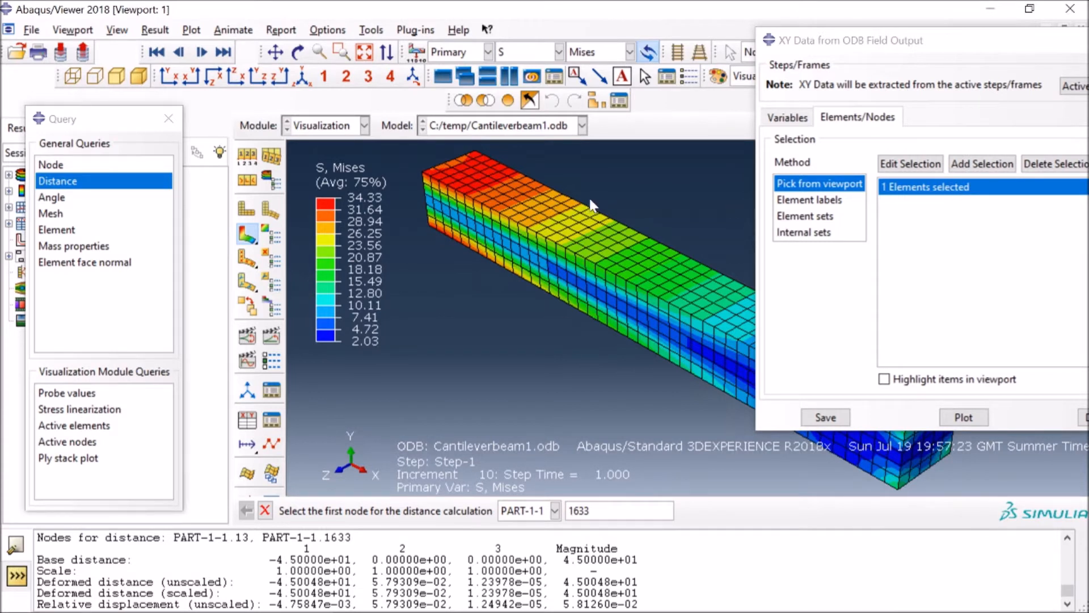
pyautogui.moveTo(776, 264)
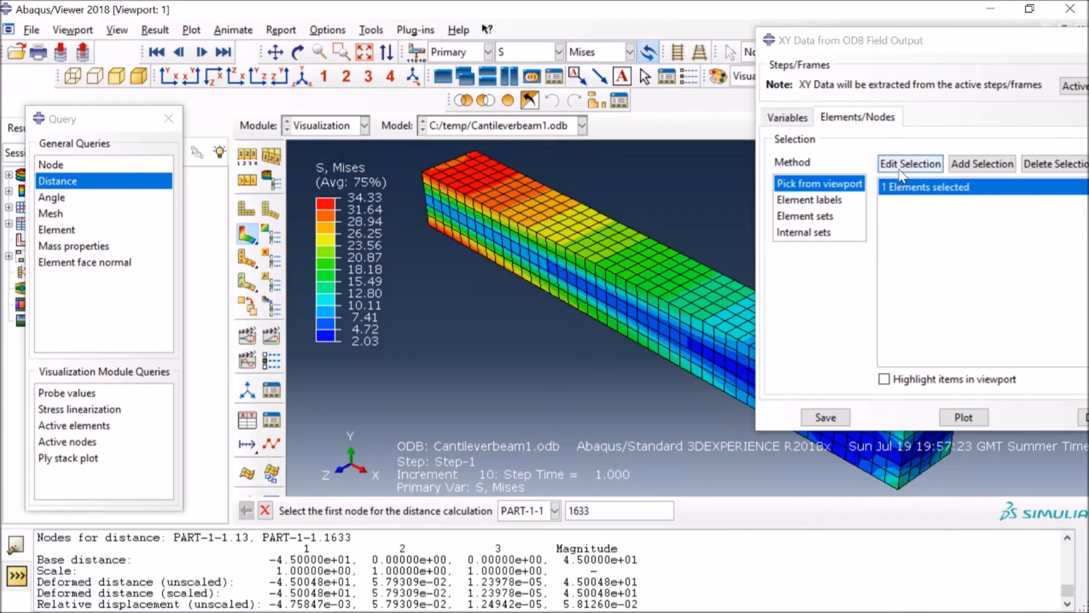
pyautogui.moveTo(824, 417)
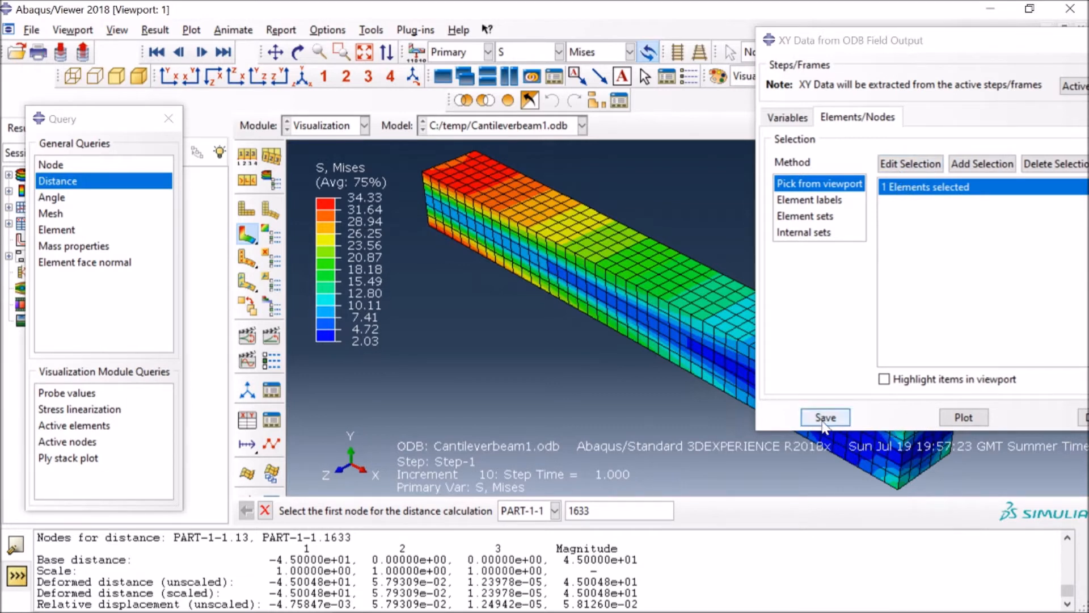
# Step: Save the extracted max principal strain and stress XY data for that element
pyautogui.click(825, 417)
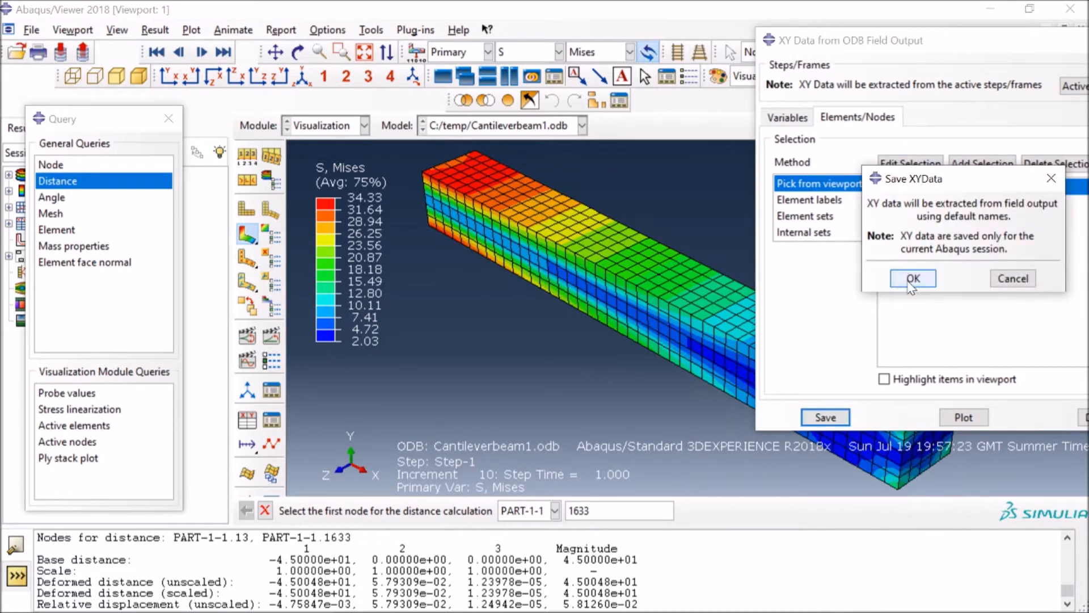
pyautogui.click(912, 278)
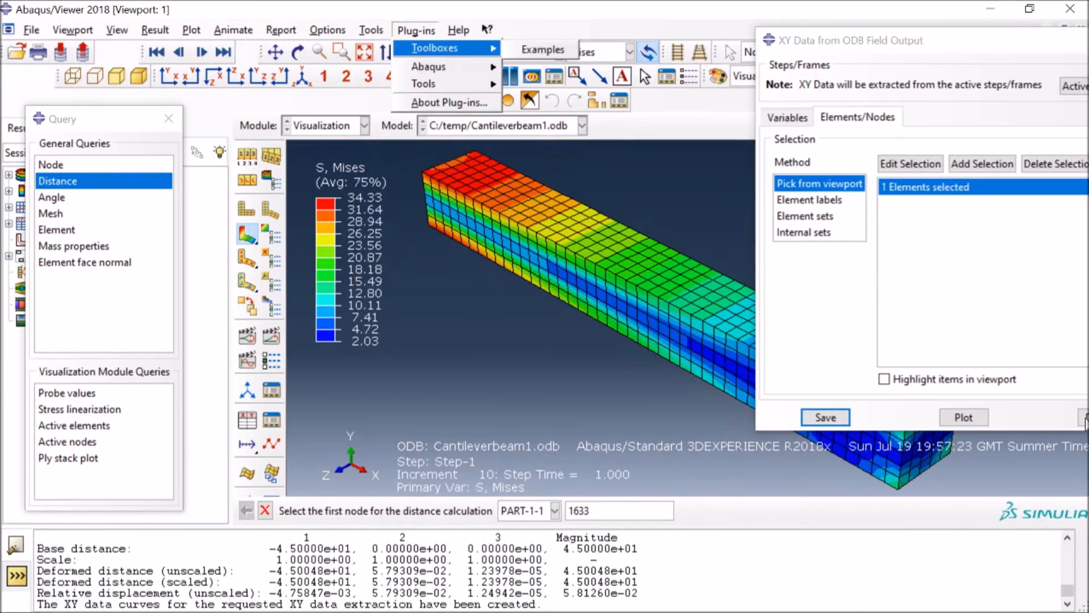
# Step: Dismiss the field output dialog and bring up the XY Data Manager listing the saved curves
pyautogui.click(541, 161)
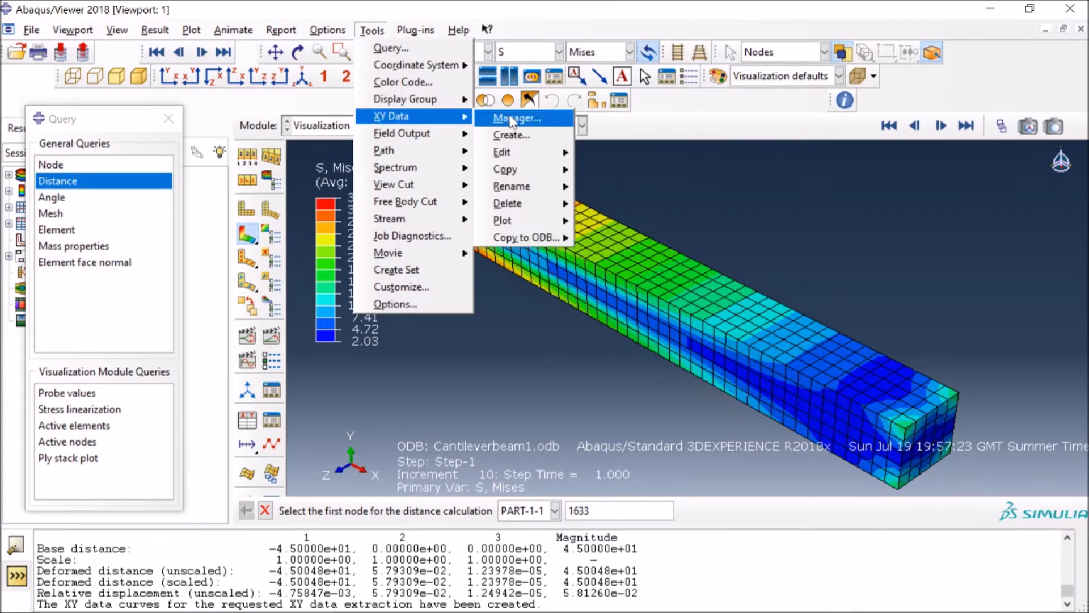
pyautogui.click(514, 116)
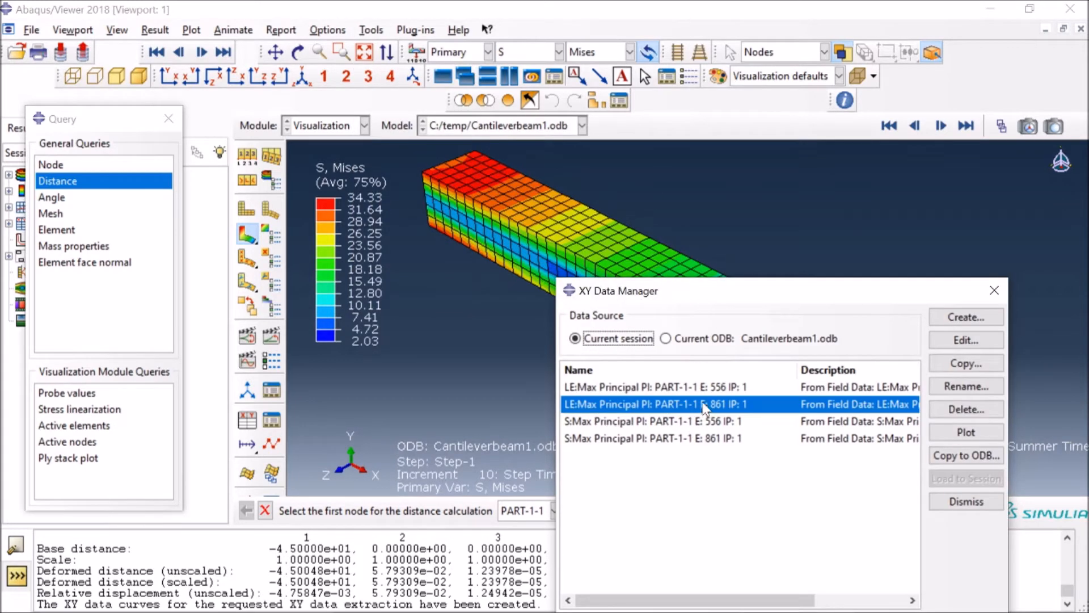
pyautogui.moveTo(706, 448)
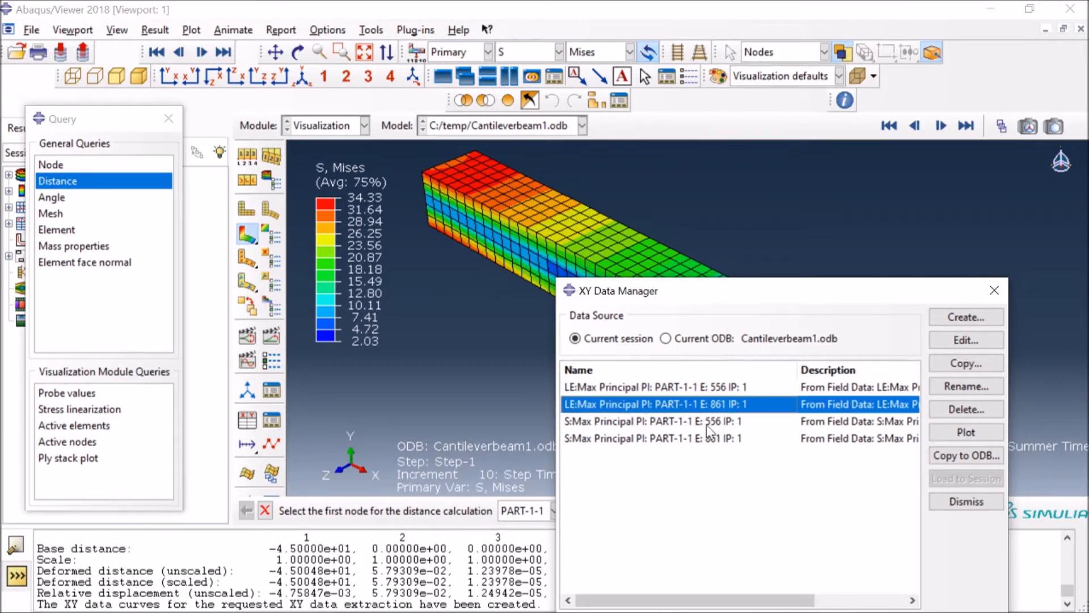
pyautogui.moveTo(638, 395)
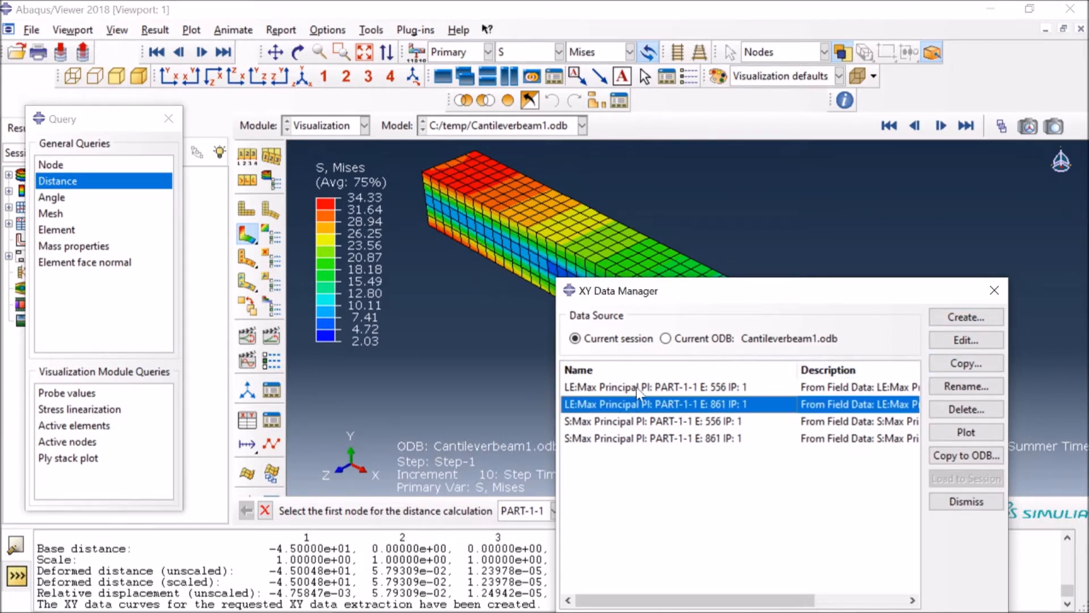
pyautogui.moveTo(621, 451)
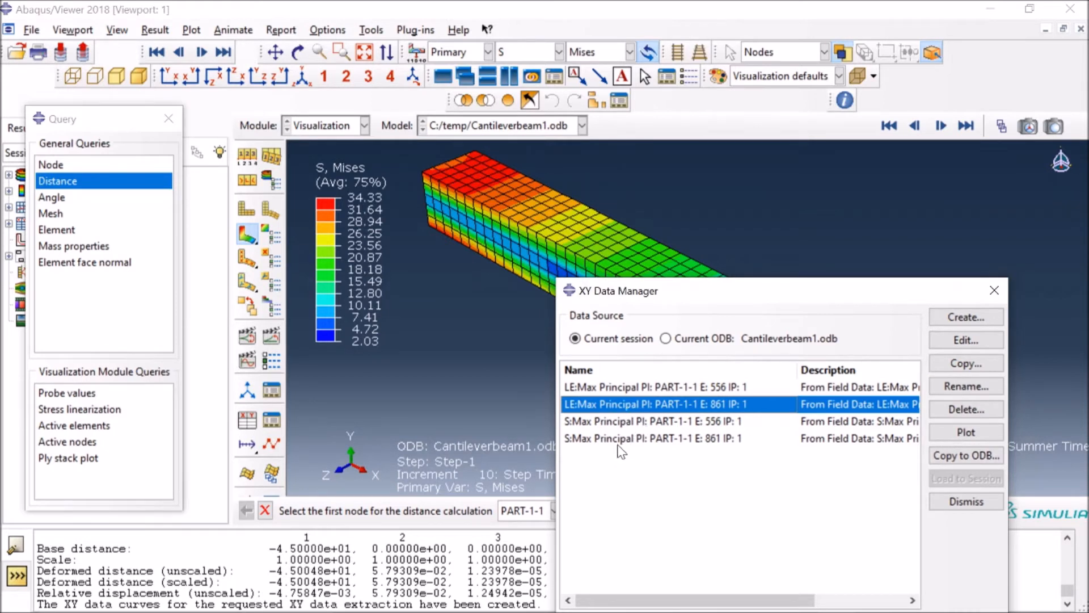
pyautogui.moveTo(713, 355)
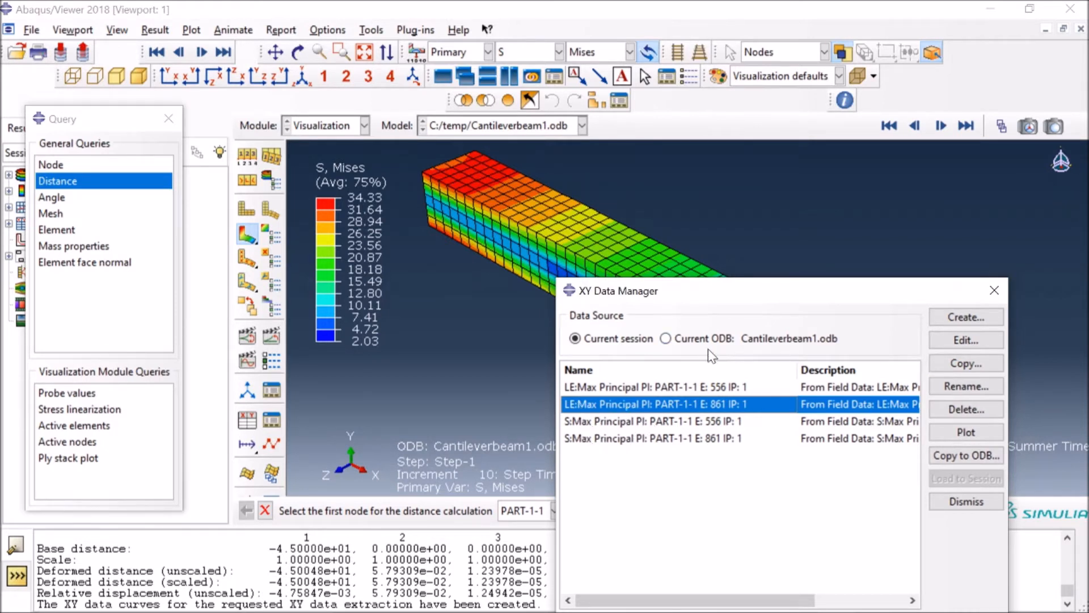
pyautogui.moveTo(639, 436)
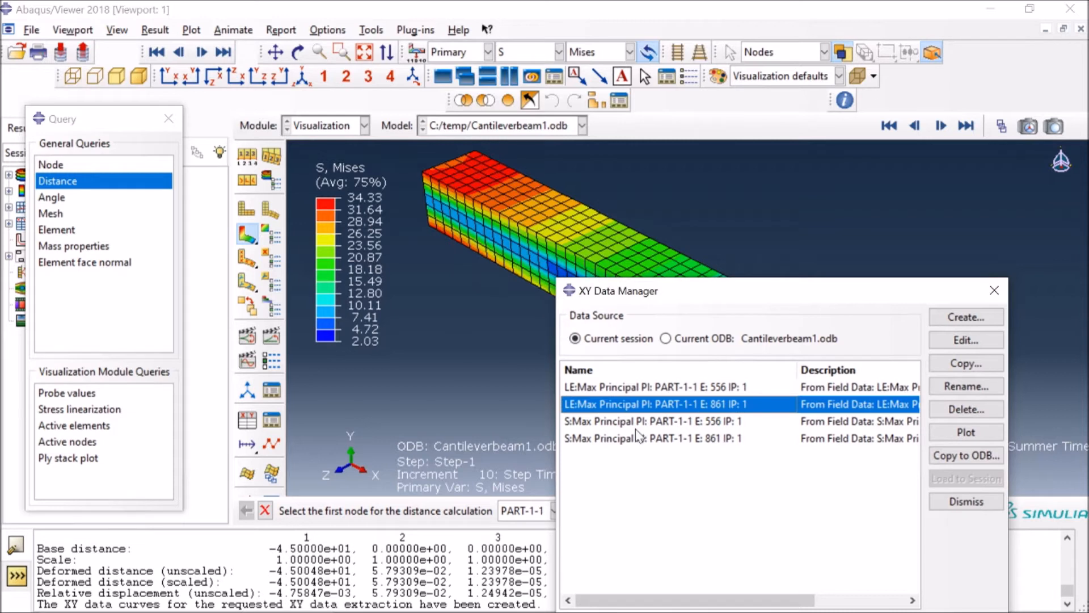
pyautogui.moveTo(747, 249)
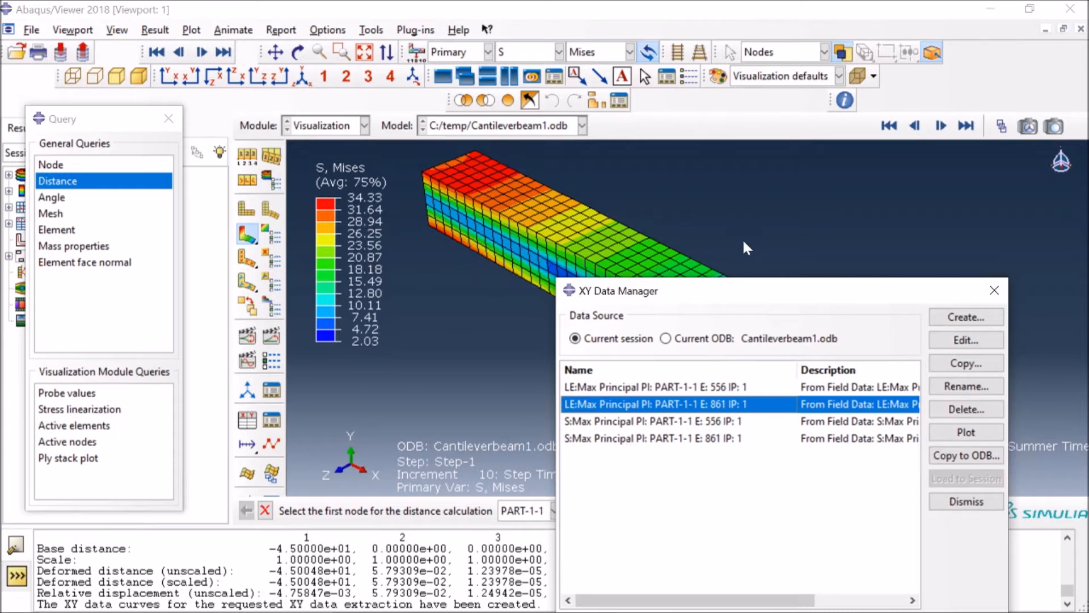
pyautogui.moveTo(336, 138)
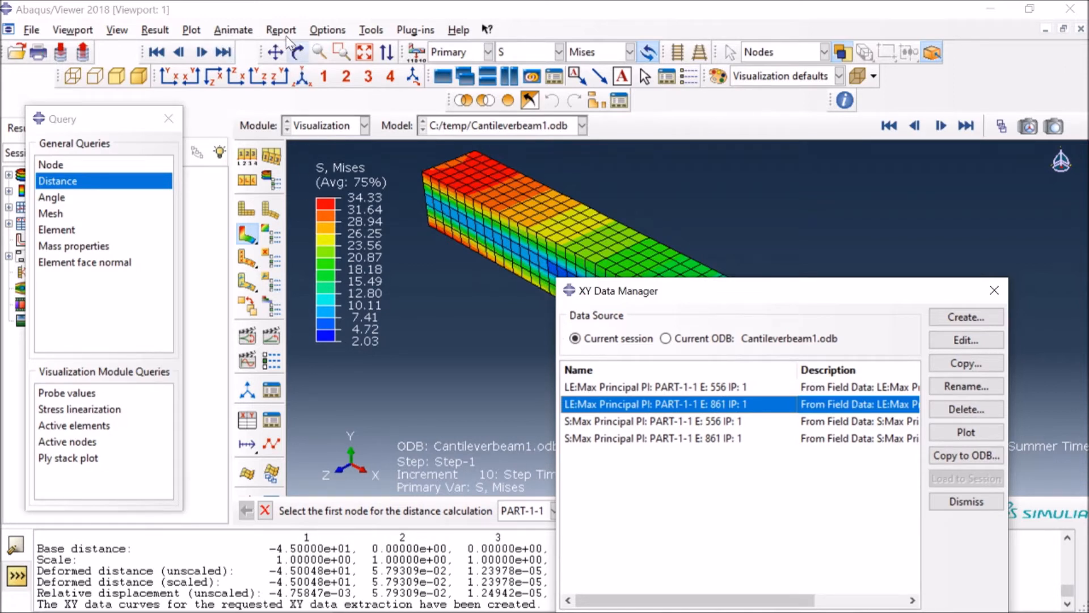
# Step: Configure Report XY Data setup for a single table of all curves with 9 significant digits
pyautogui.click(281, 29)
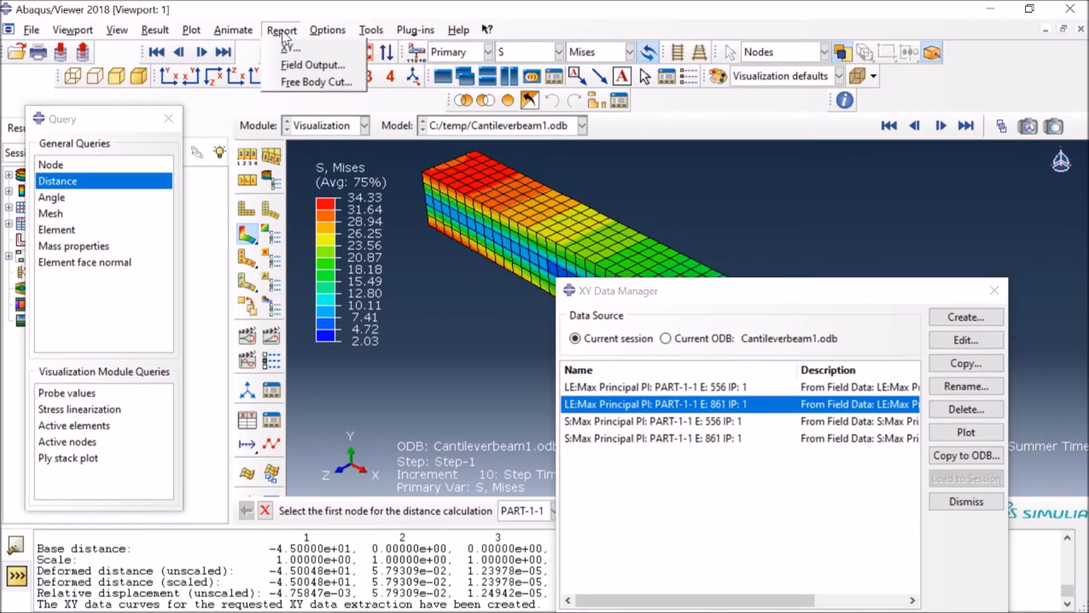
pyautogui.click(293, 48)
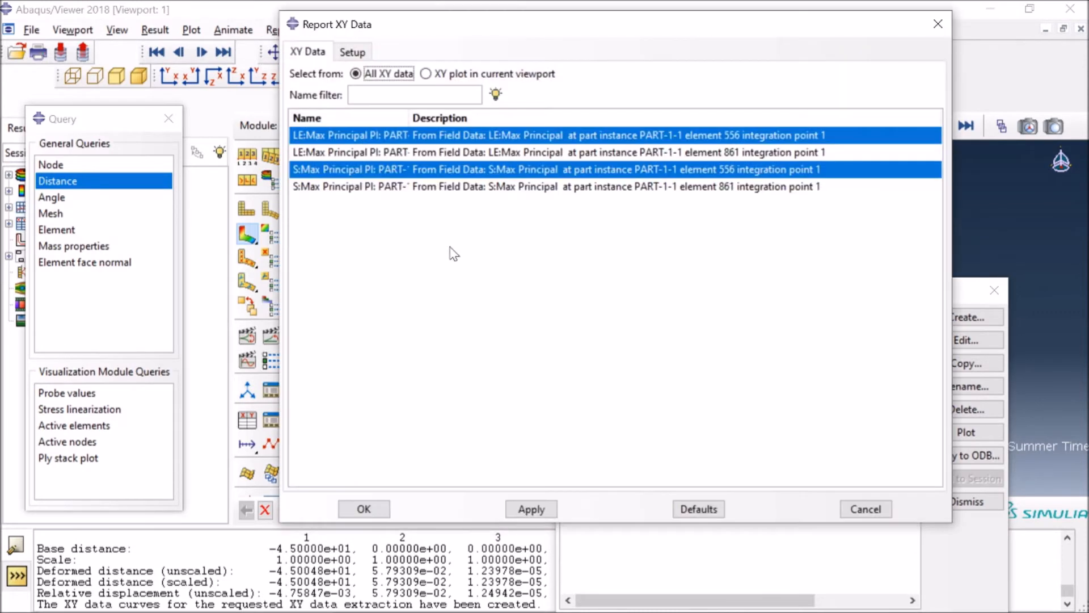
pyautogui.click(352, 51)
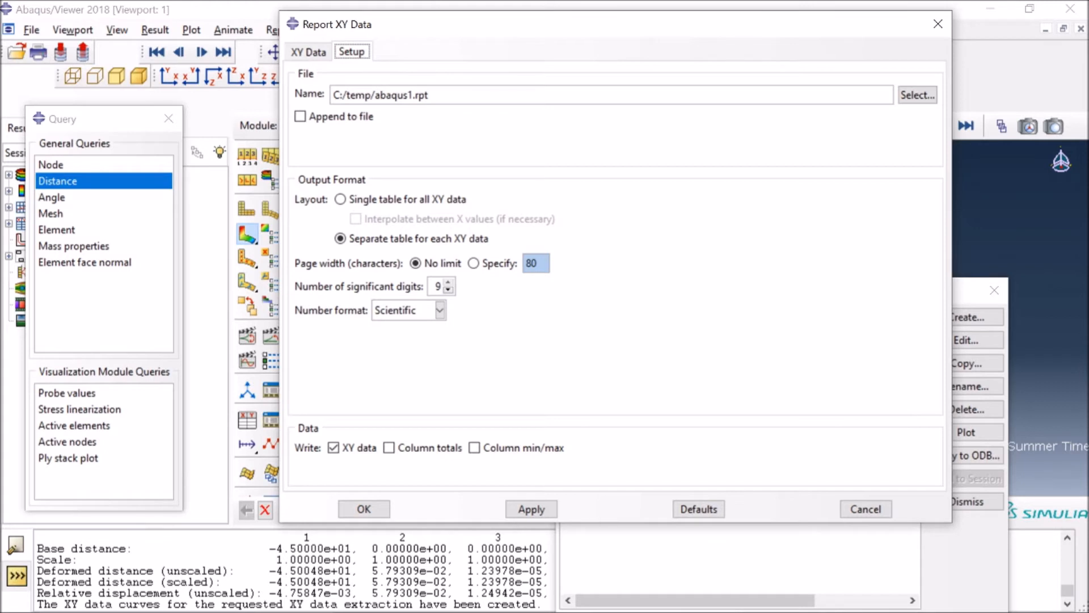
pyautogui.moveTo(347, 215)
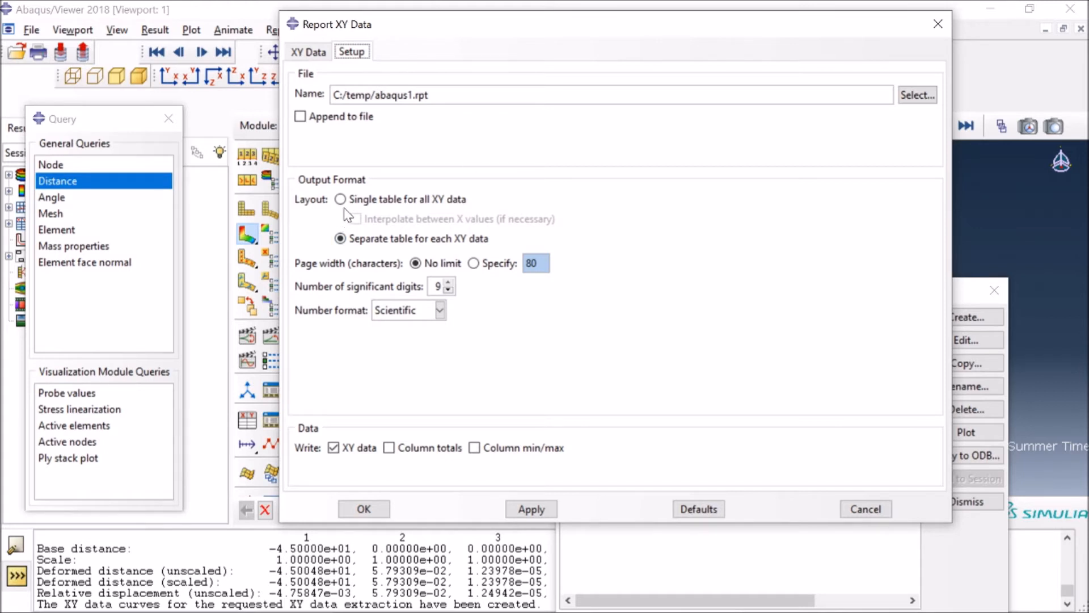
pyautogui.click(341, 200)
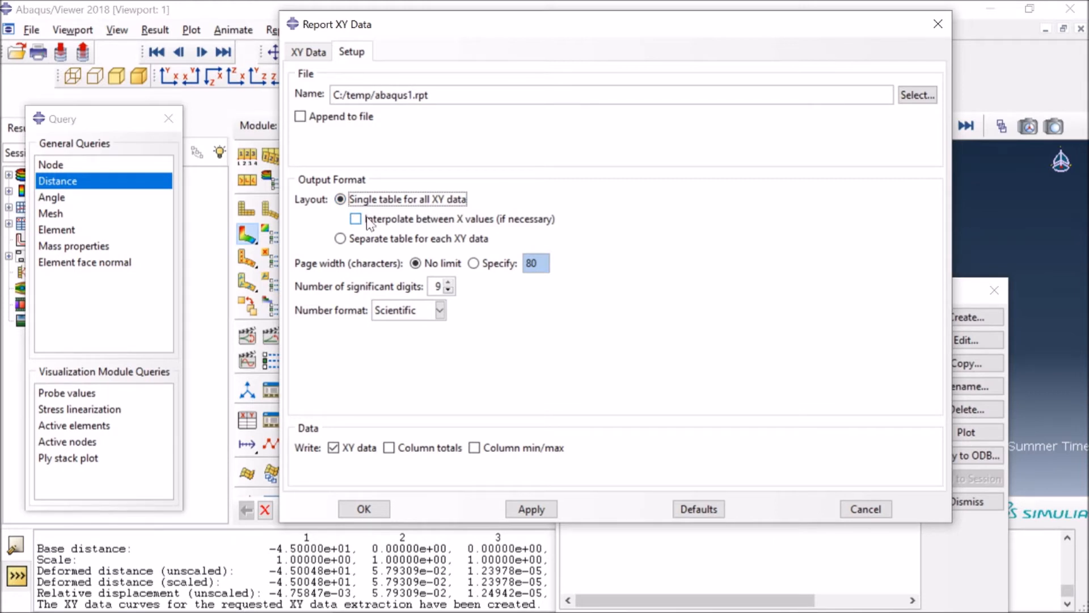
pyautogui.moveTo(367, 226)
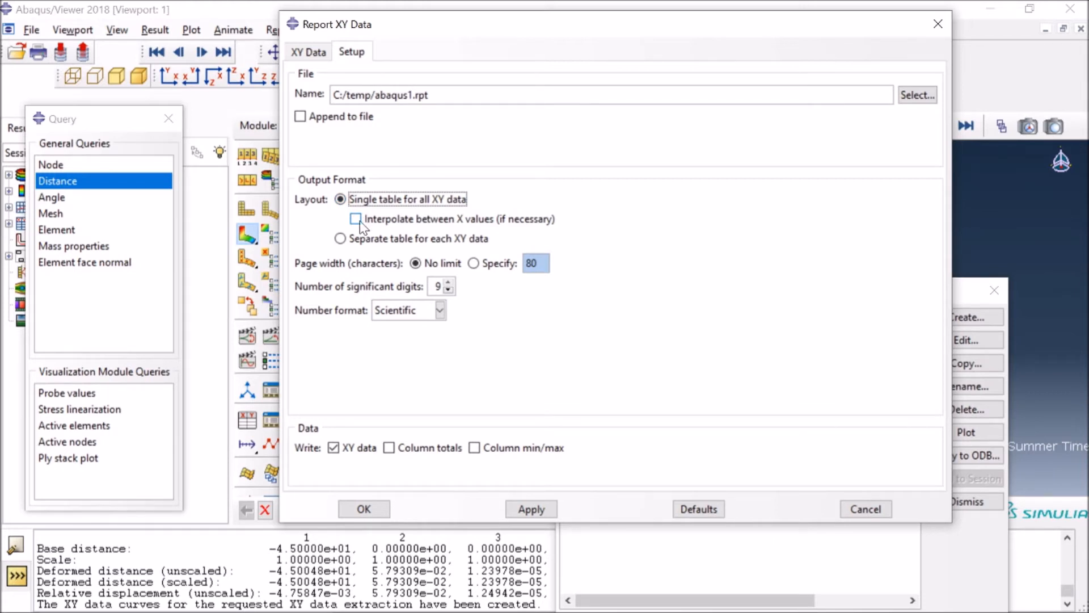
pyautogui.moveTo(358, 231)
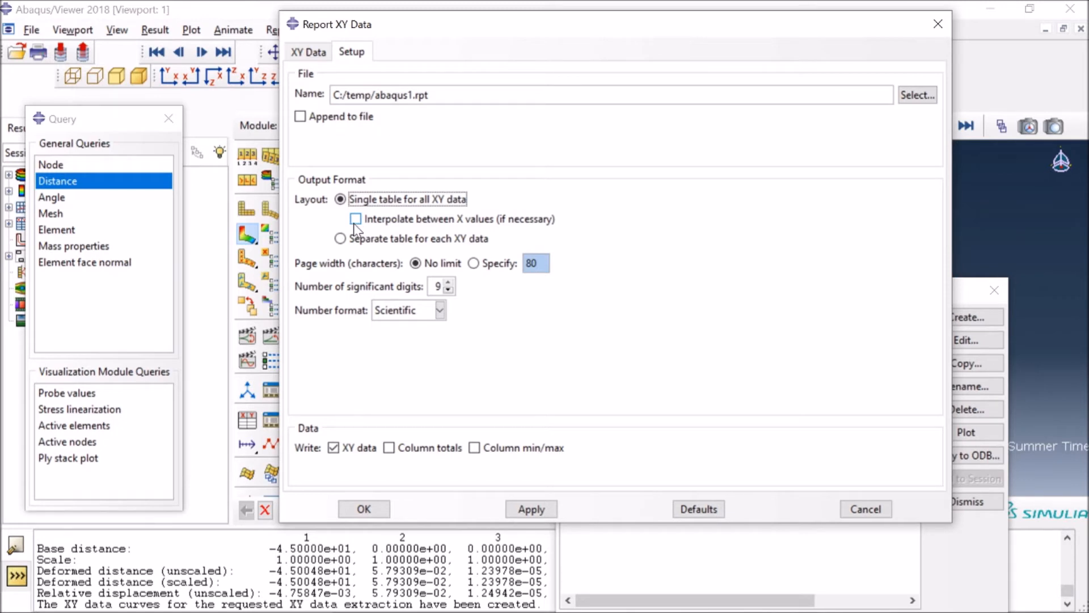
pyautogui.click(342, 239)
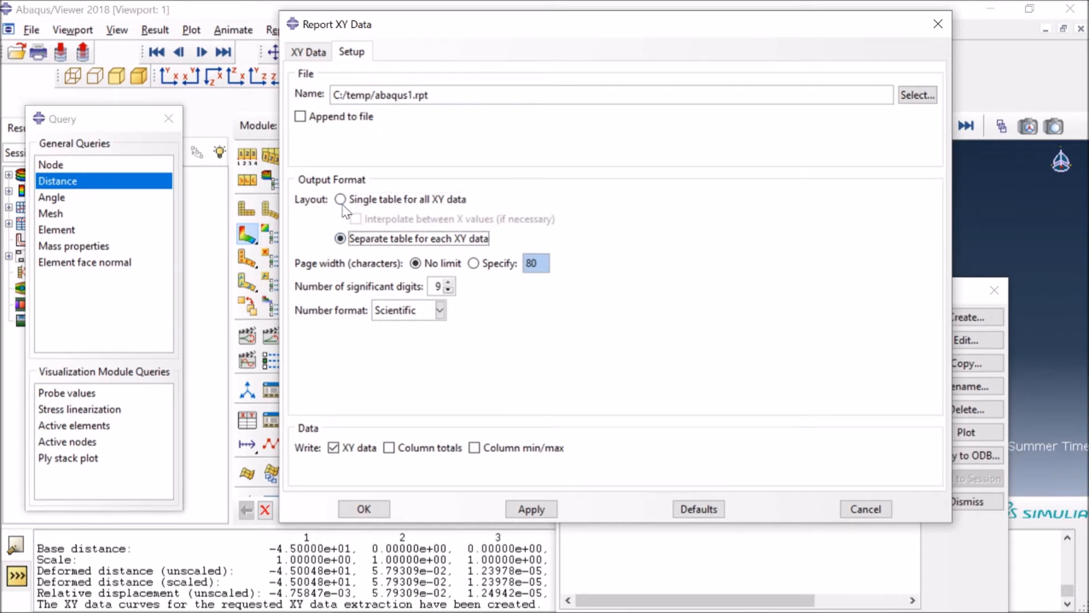
pyautogui.click(340, 199)
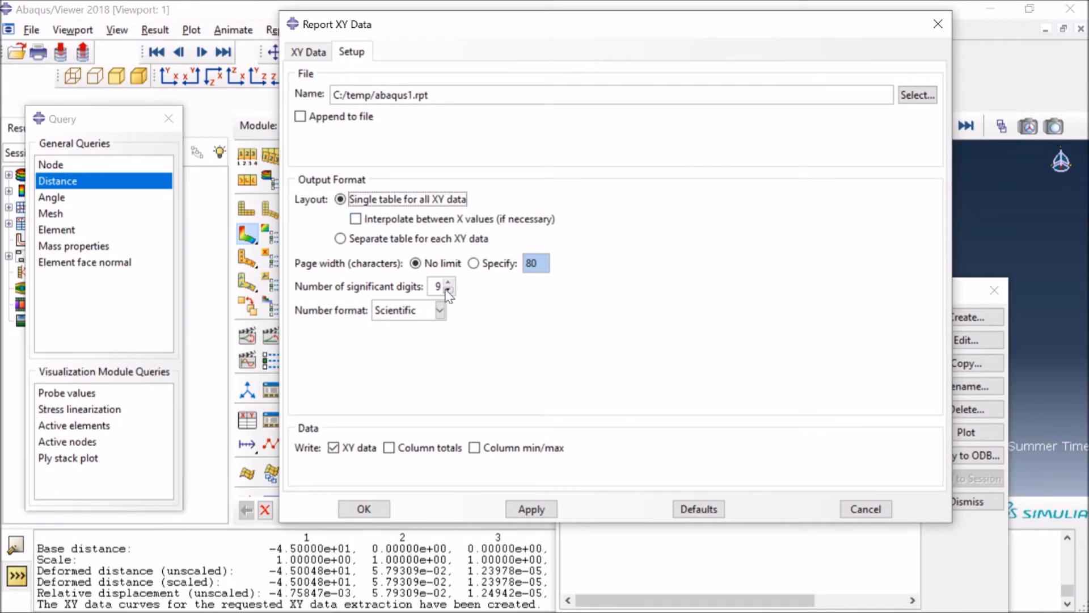
pyautogui.click(450, 289)
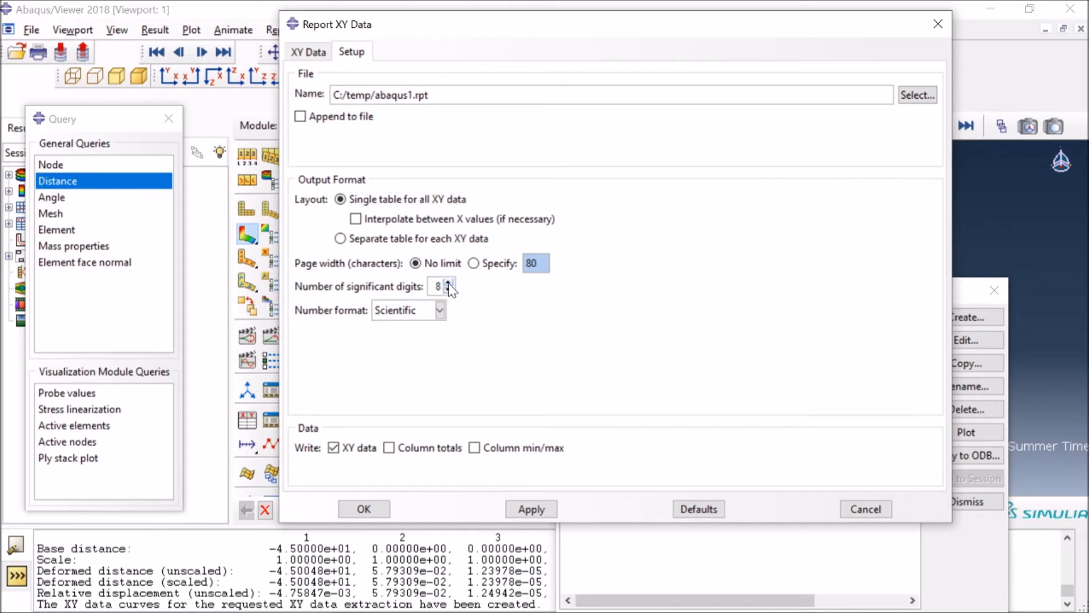
pyautogui.click(449, 283)
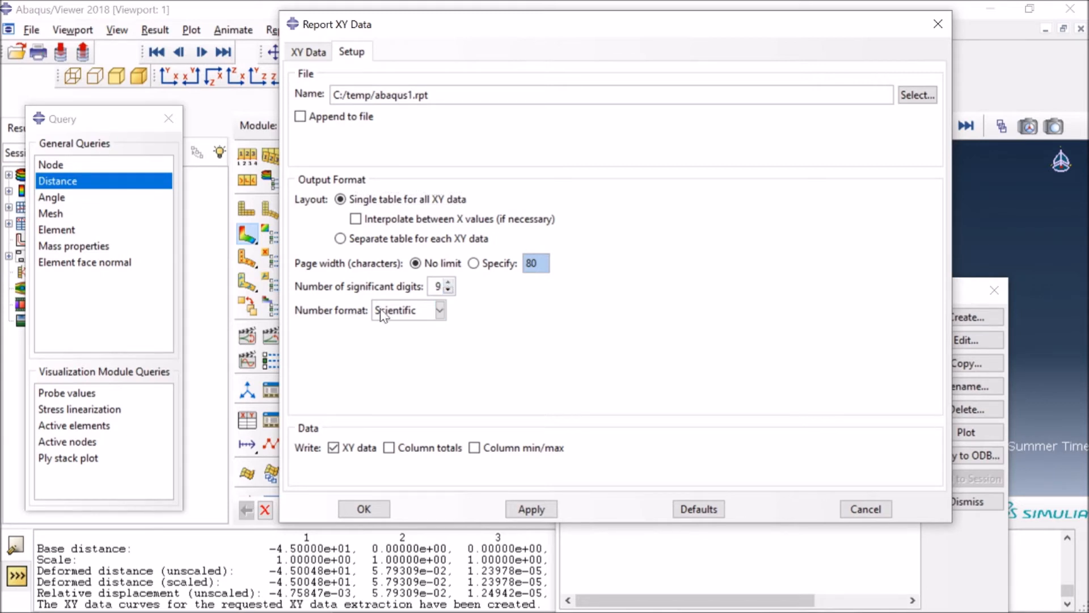
pyautogui.click(307, 51)
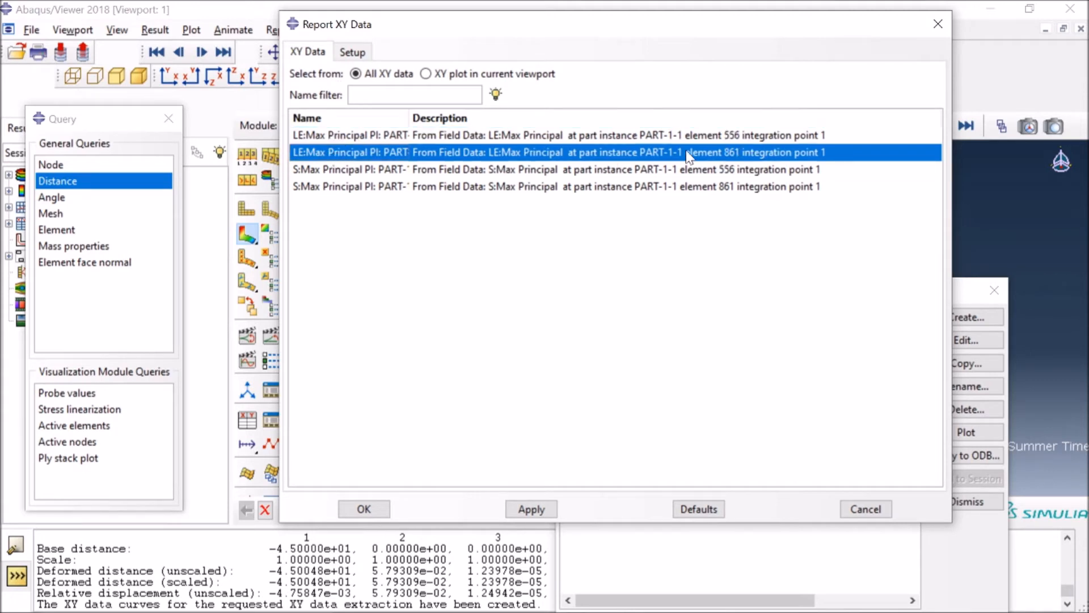
pyautogui.moveTo(733, 165)
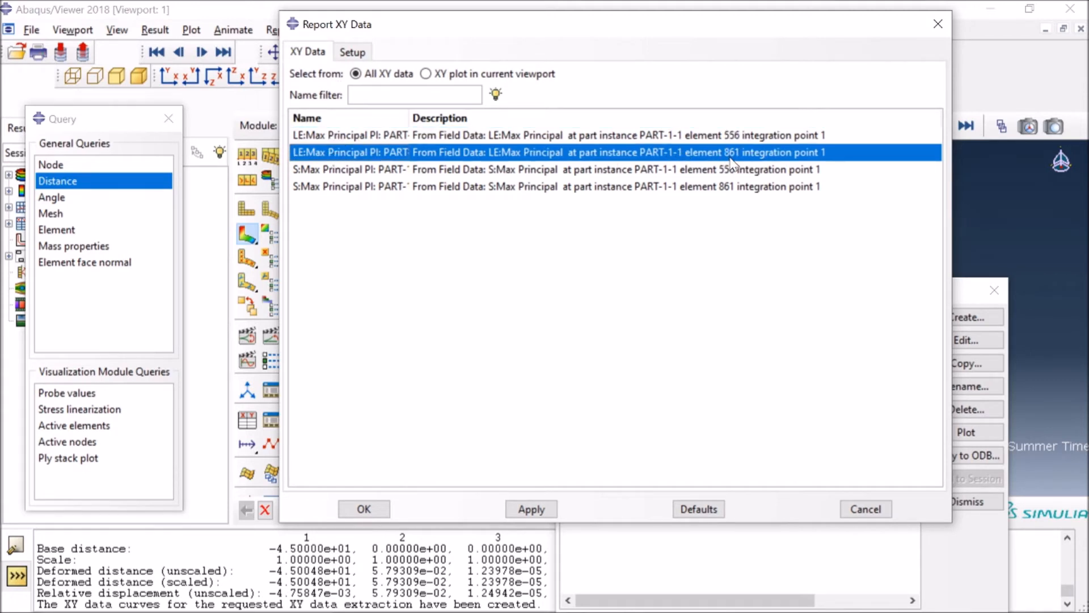
# Step: Report the element 861 LE and S curves, overwriting abaqus1.rpt
pyautogui.click(556, 186)
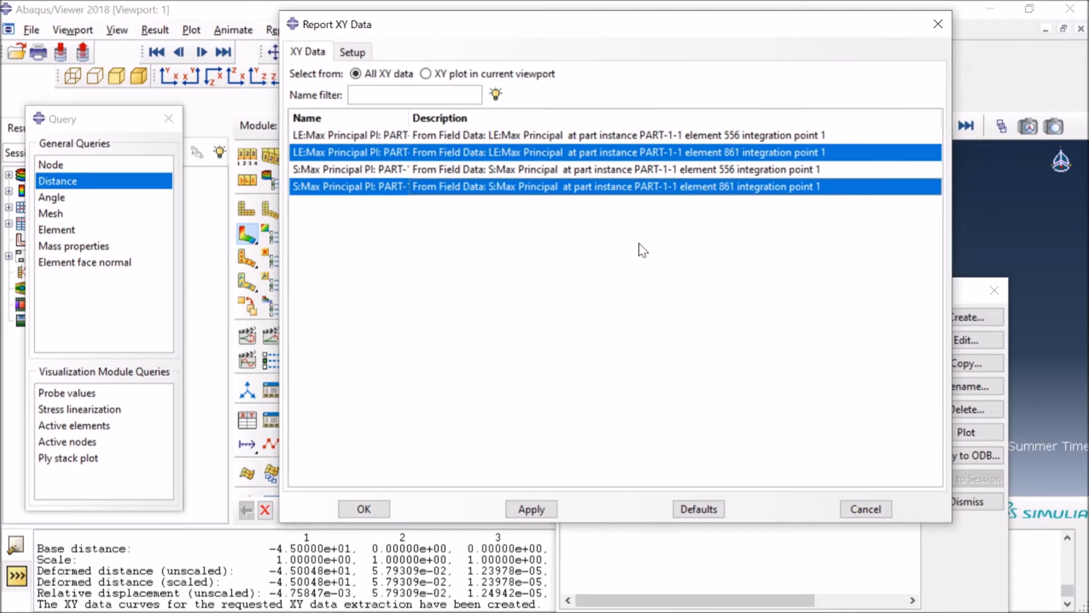
pyautogui.click(363, 508)
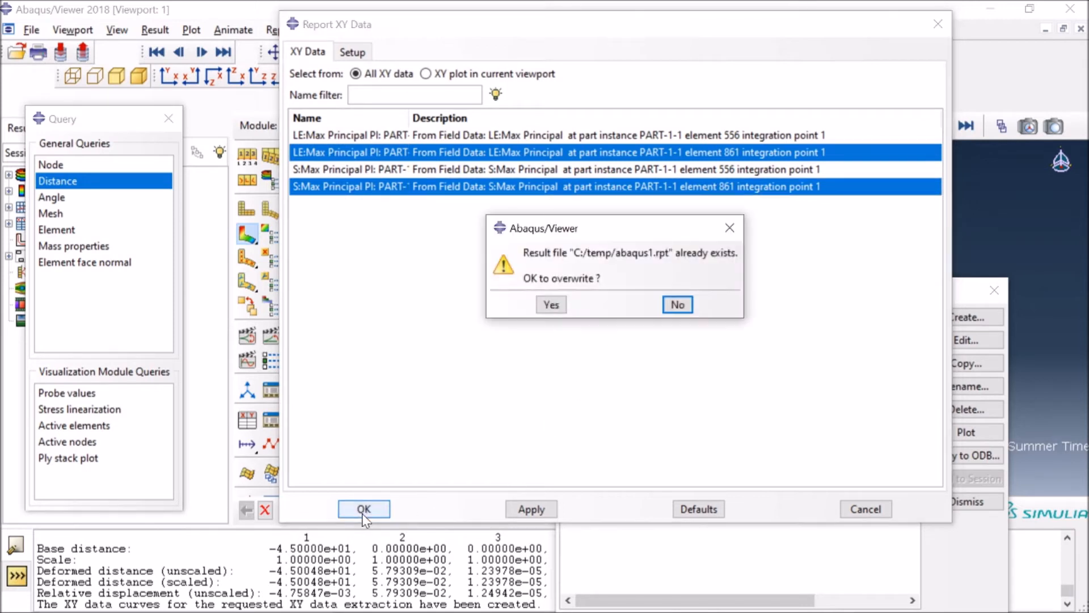
pyautogui.moveTo(674, 276)
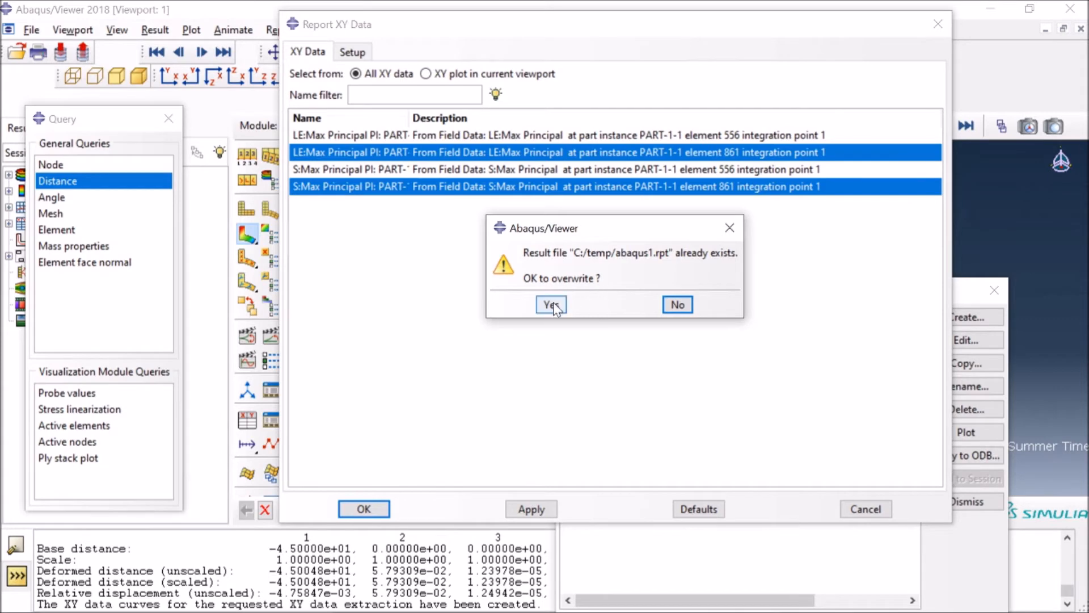
pyautogui.click(551, 304)
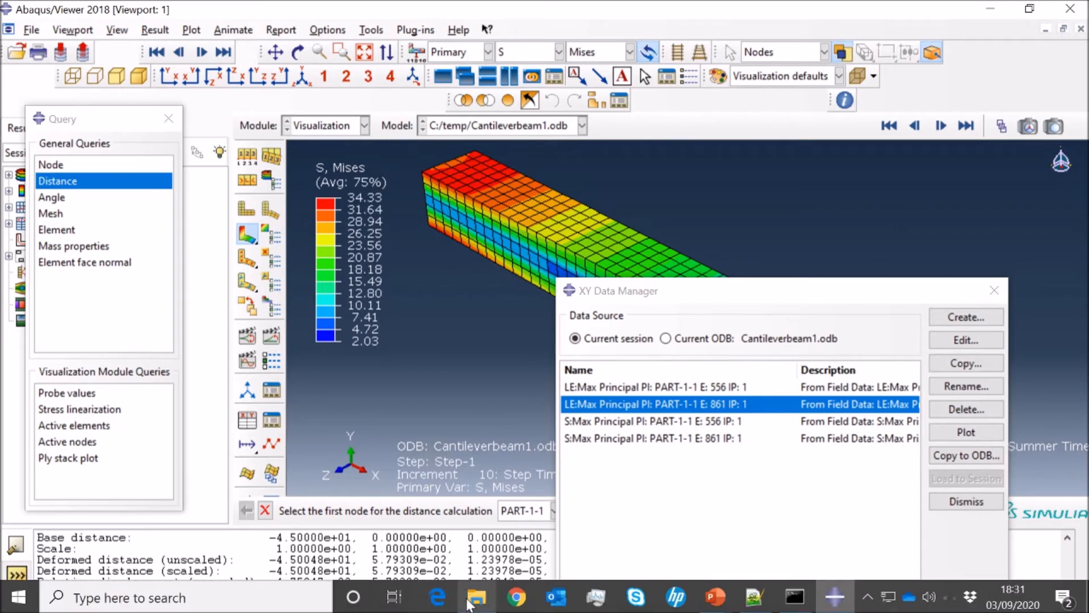
# Step: Open abaqus1.rpt from File Explorer with Edit with Notepad++
pyautogui.click(476, 597)
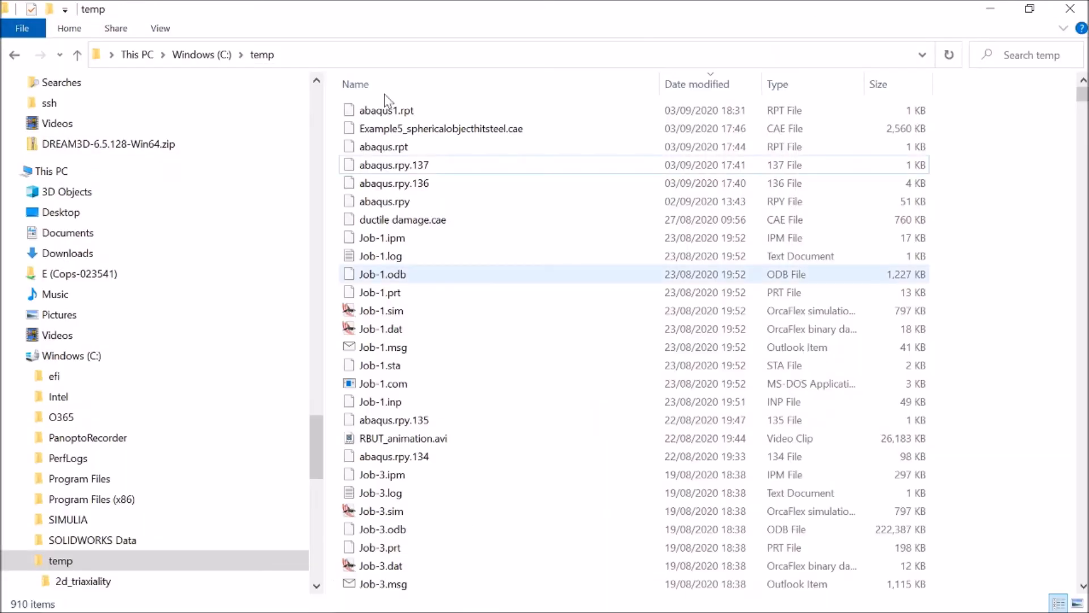
pyautogui.rightClick(385, 110)
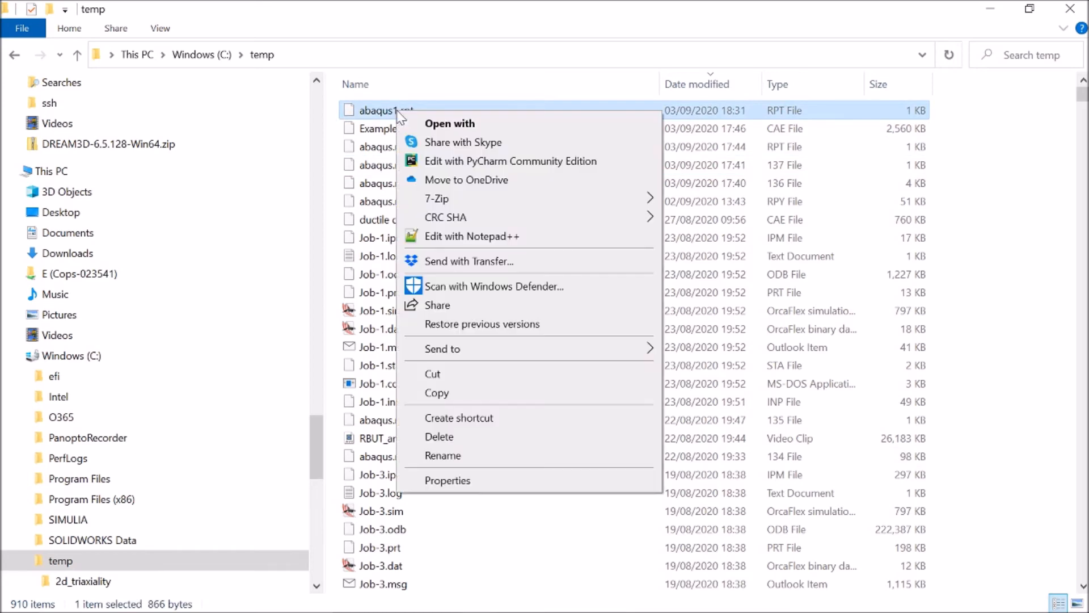
pyautogui.click(472, 236)
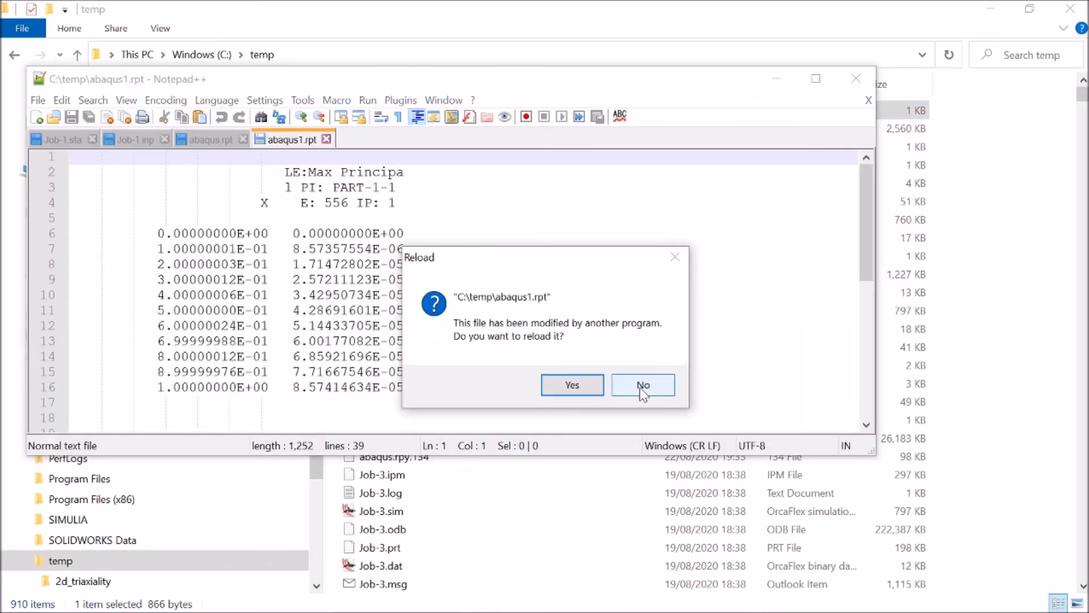
# Step: Reload abaqus1.rpt in Notepad++, copy all of its text, and open Windows search
pyautogui.click(570, 385)
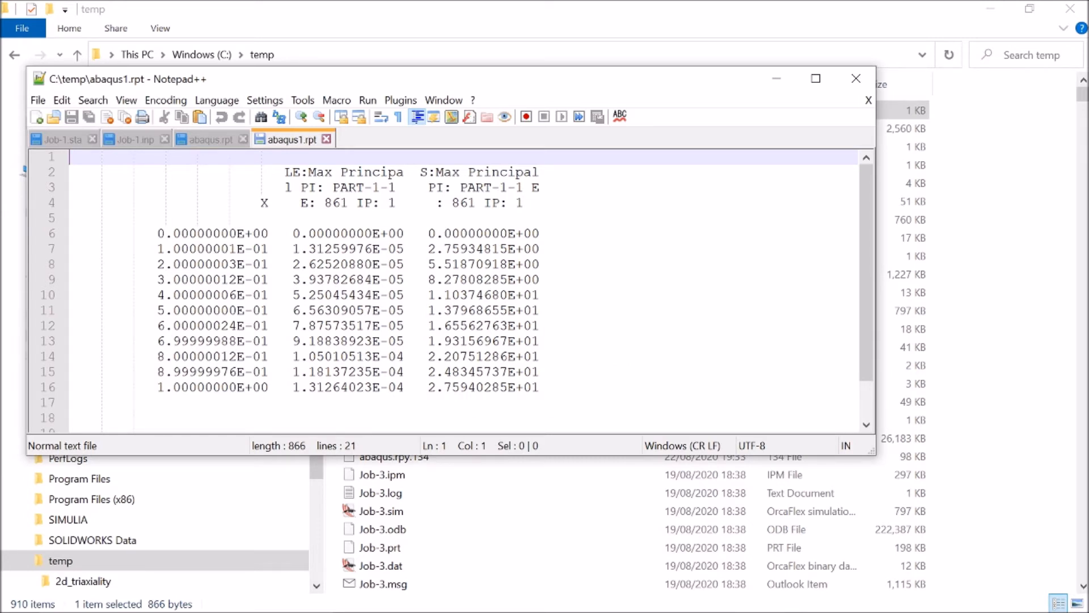
pyautogui.press('ctrl+a')
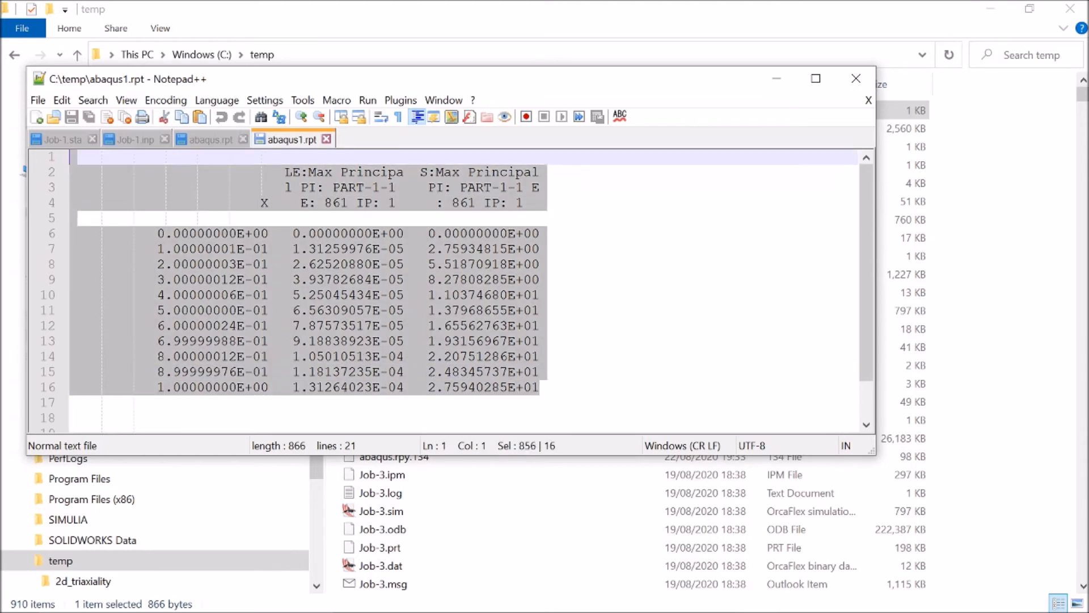
pyautogui.click(382, 565)
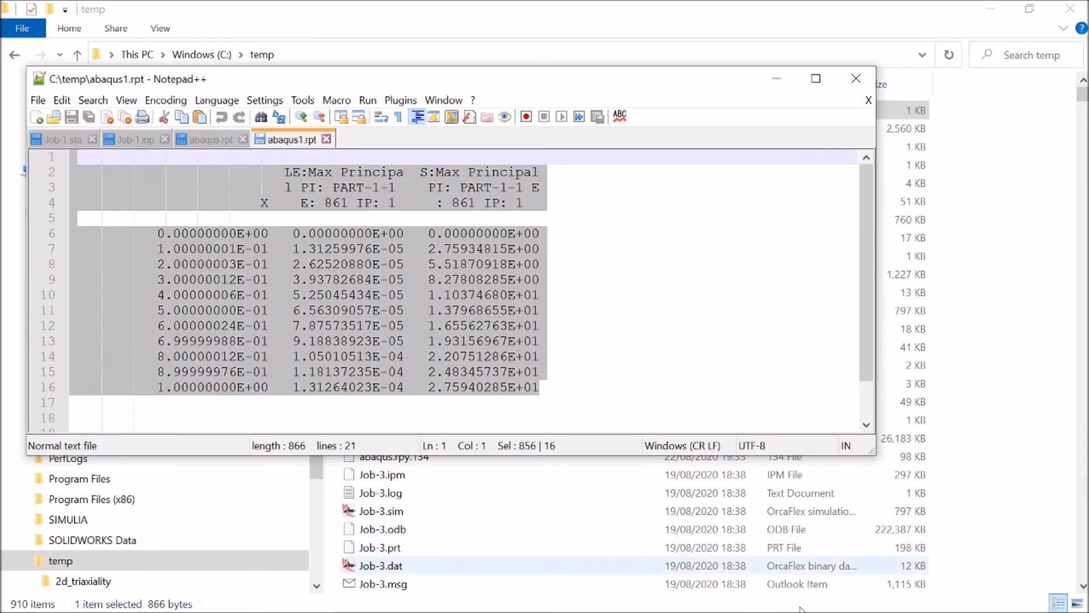
pyautogui.click(867, 596)
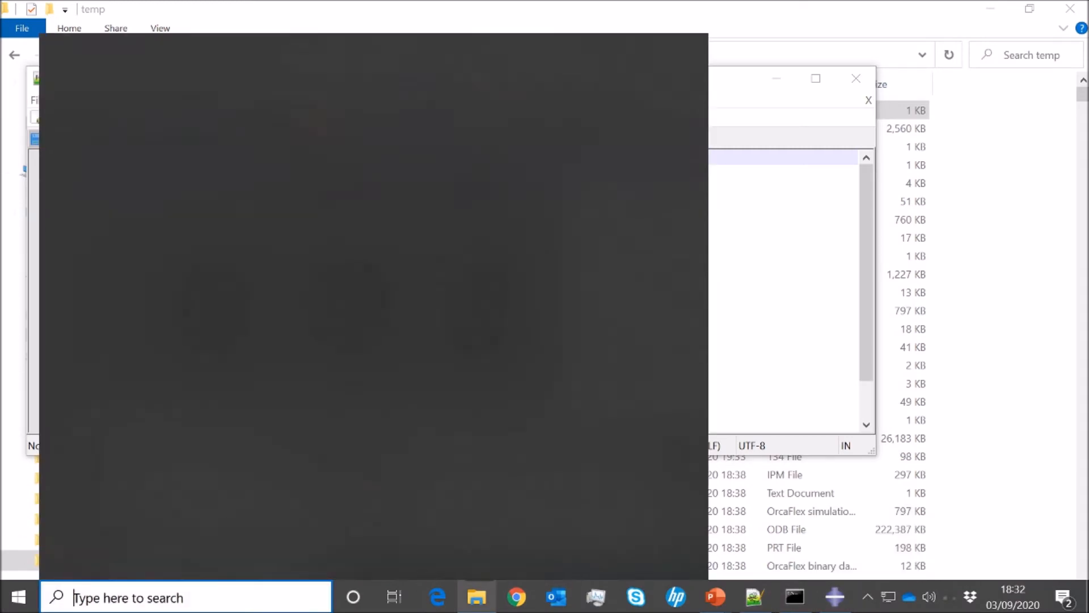
# Step: Search the Start menu for 'excel' to launch a new workbook for the pasted report
pyautogui.write('excel')
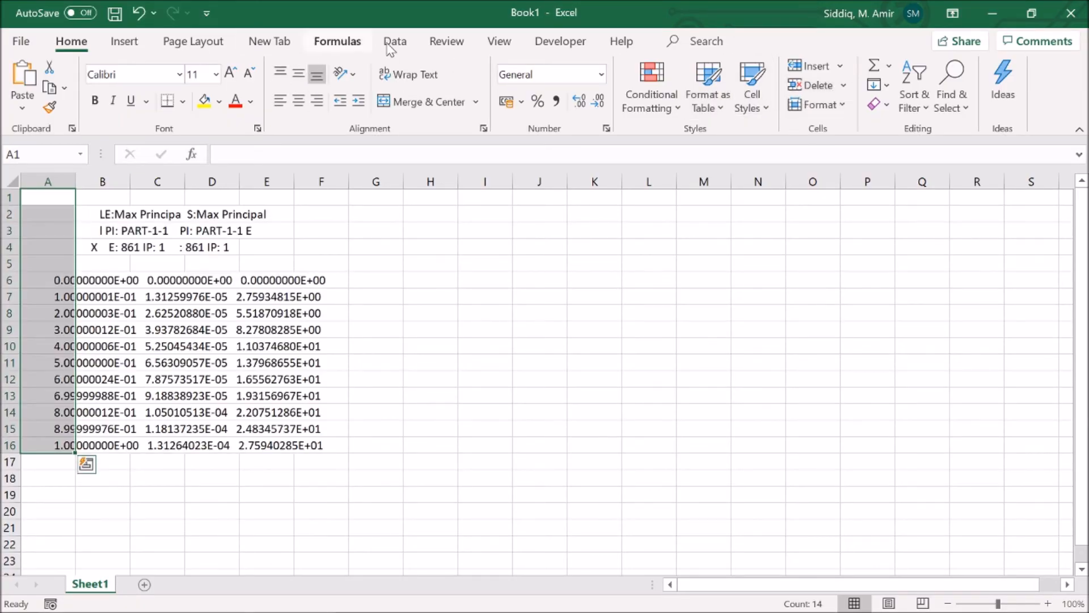
# Step: Run Text to Columns with fixed width and the suggested breaks to separate X, strain and stress
pyautogui.click(395, 40)
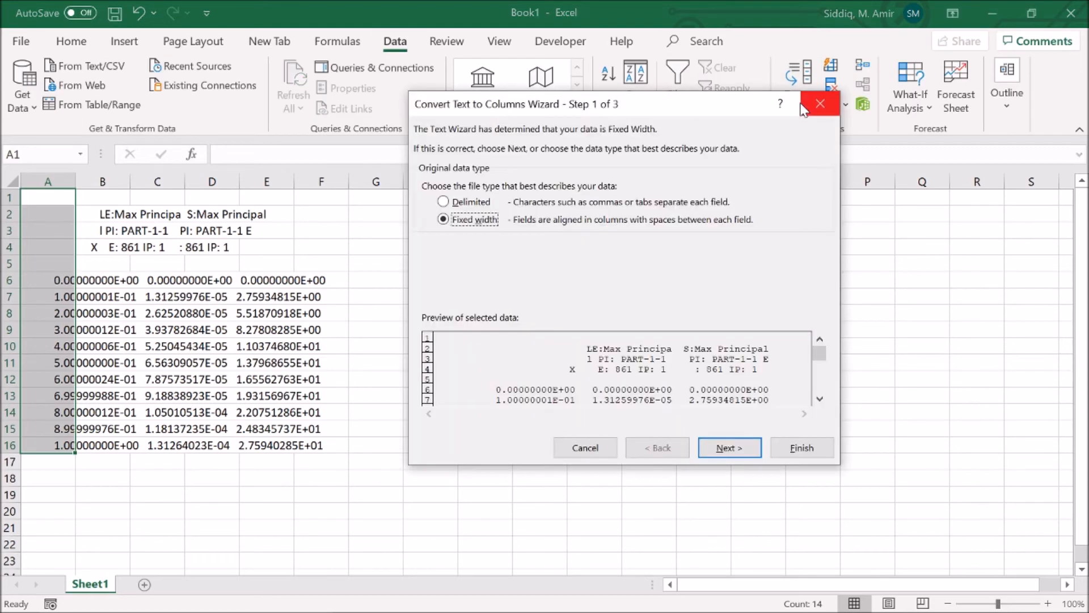
pyautogui.click(729, 447)
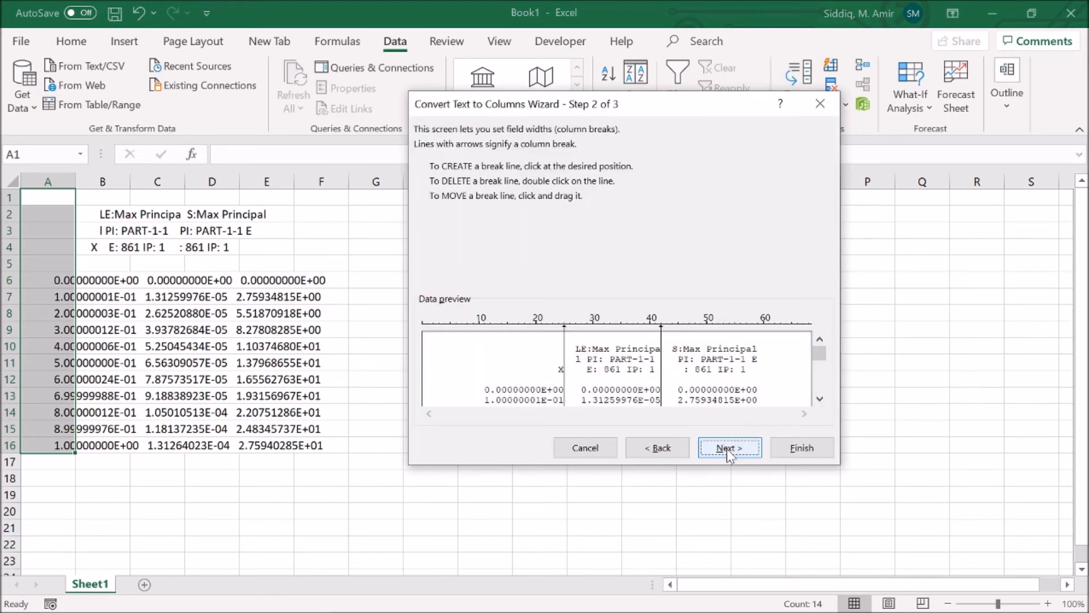
pyautogui.click(802, 447)
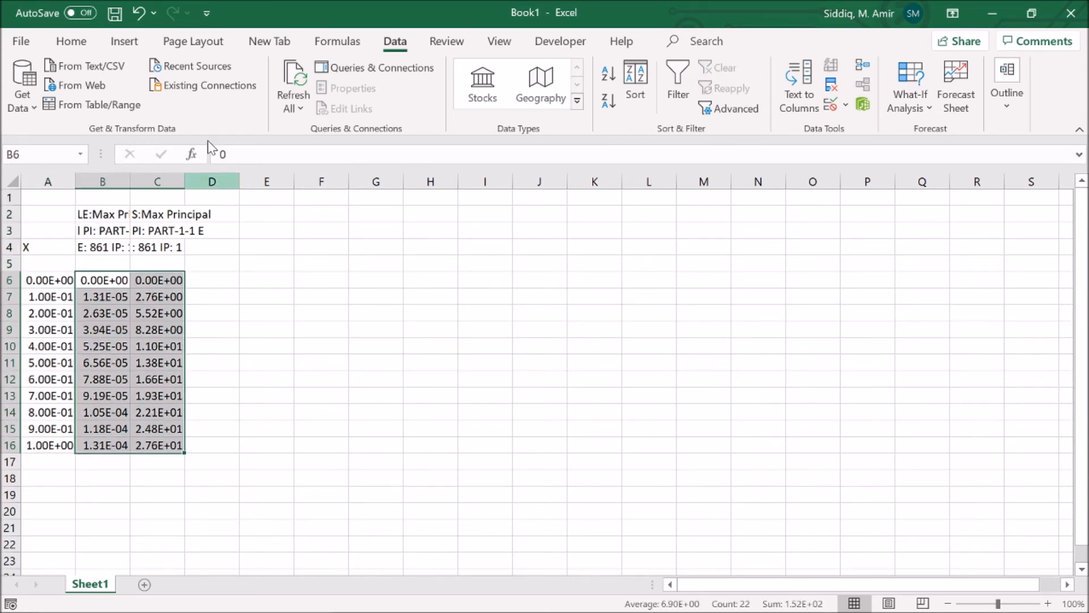
pyautogui.click(125, 41)
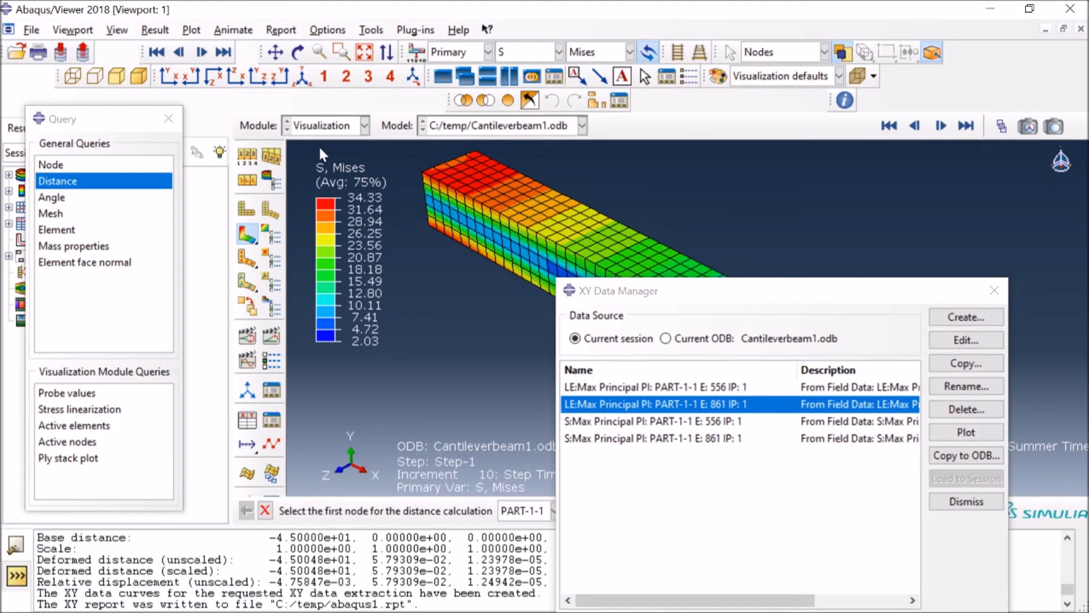
pyautogui.moveTo(347, 332)
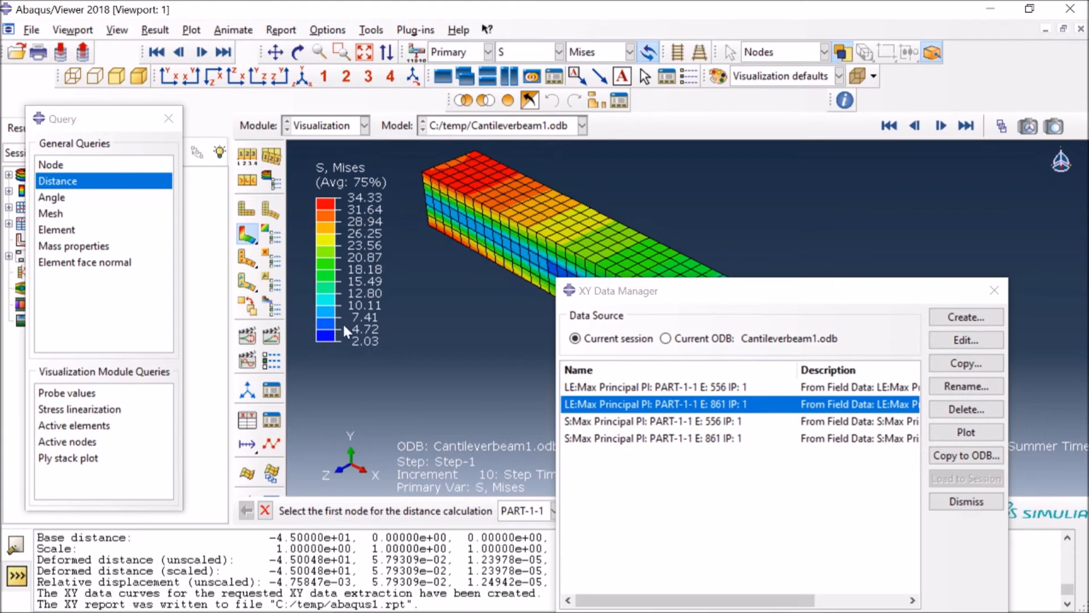
# Step: Bring up Viewport Annotation Options with compass, triad, legend and blocks enabled
pyautogui.click(73, 30)
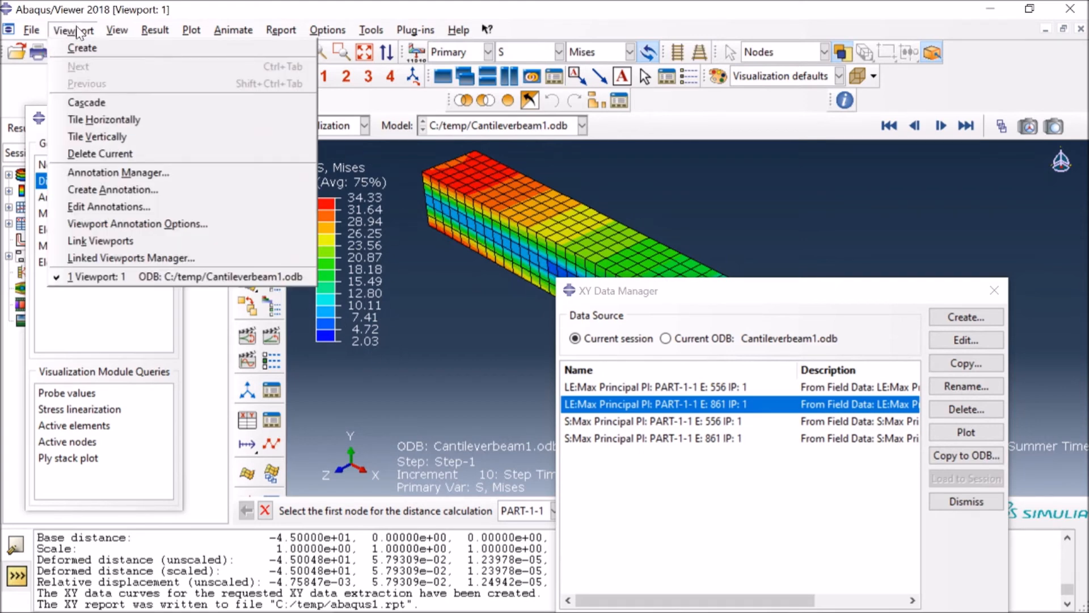
pyautogui.click(137, 224)
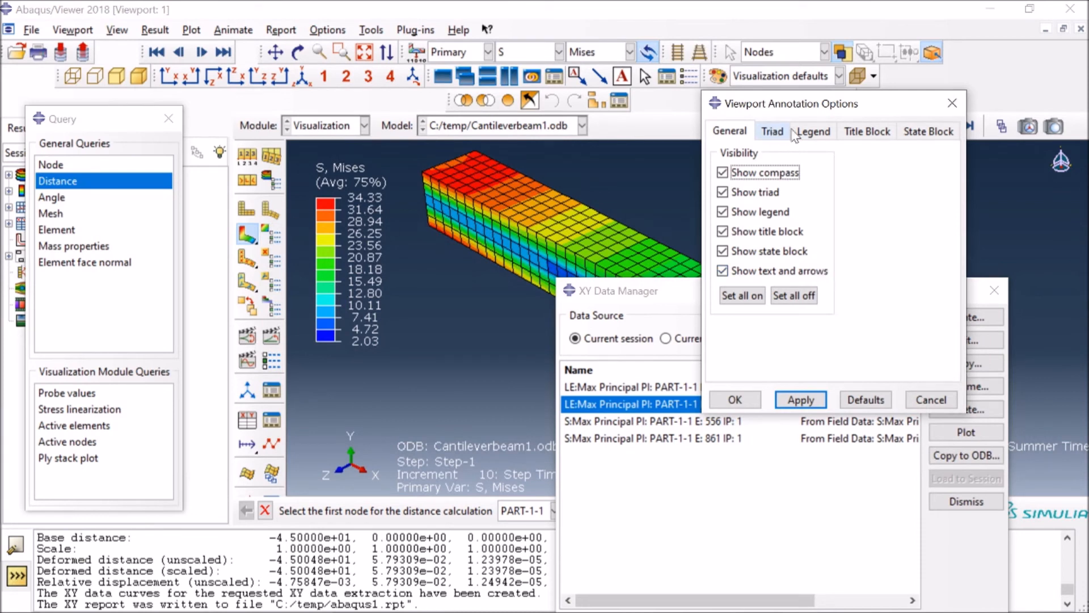
# Step: Try a viewport-matching legend background, then settle on a transparent one
pyautogui.click(813, 131)
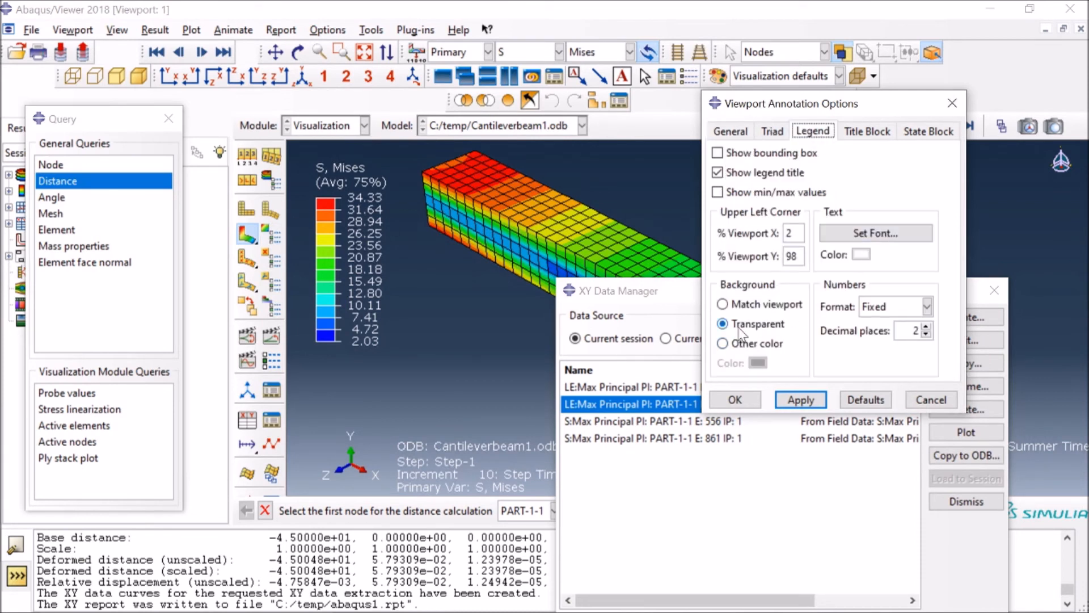
pyautogui.click(723, 304)
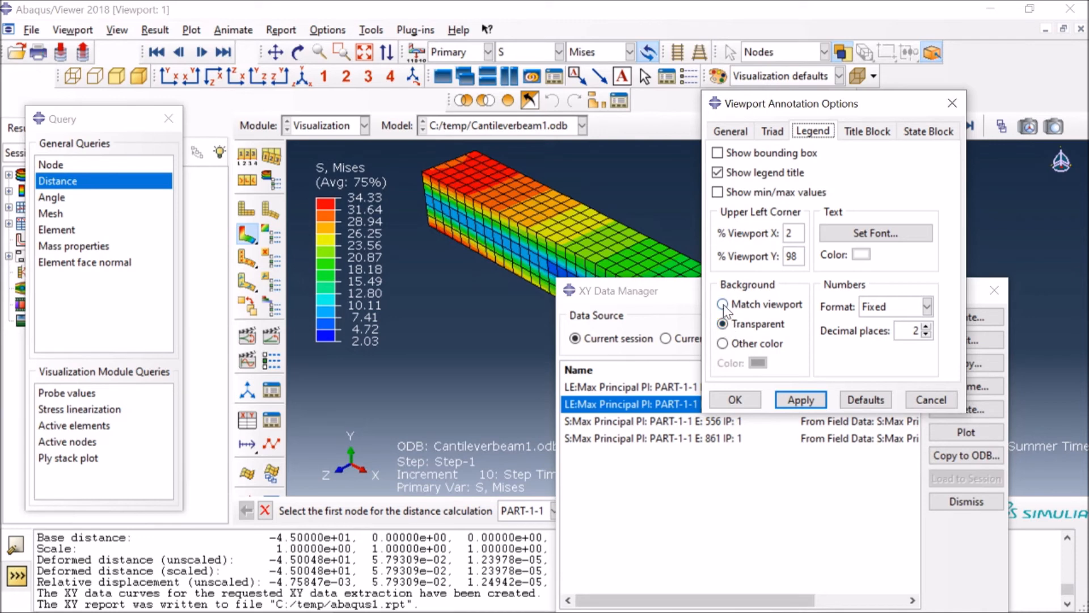
pyautogui.click(723, 305)
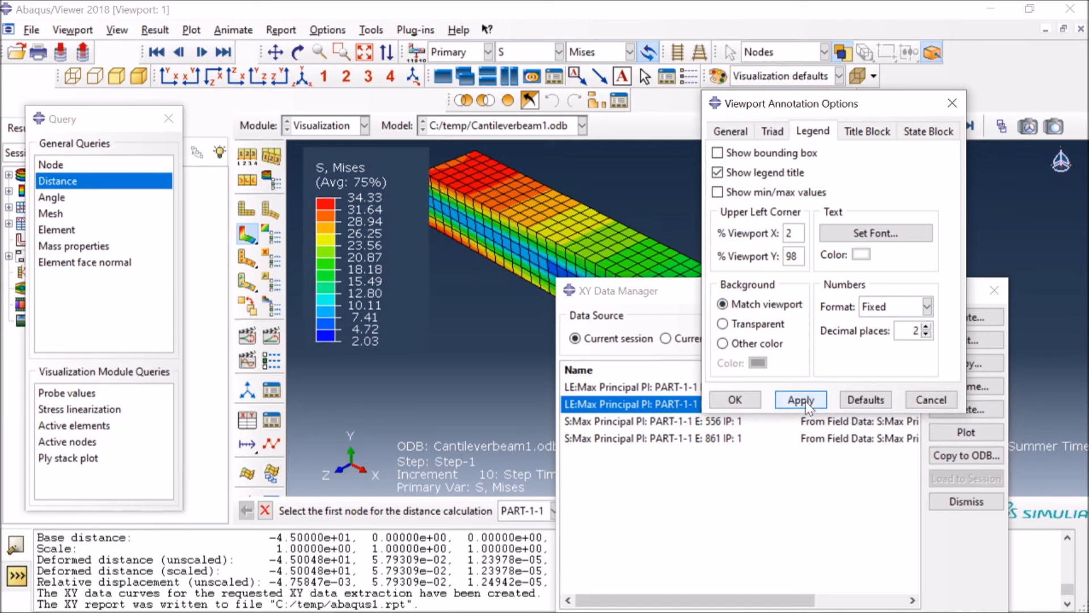
pyautogui.moveTo(757, 333)
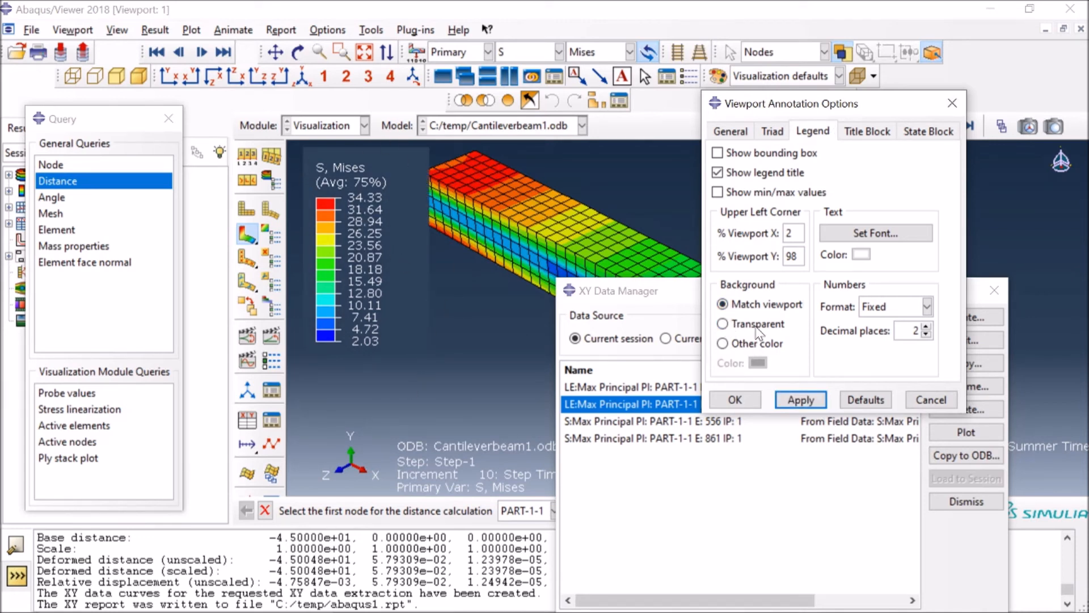
pyautogui.click(723, 324)
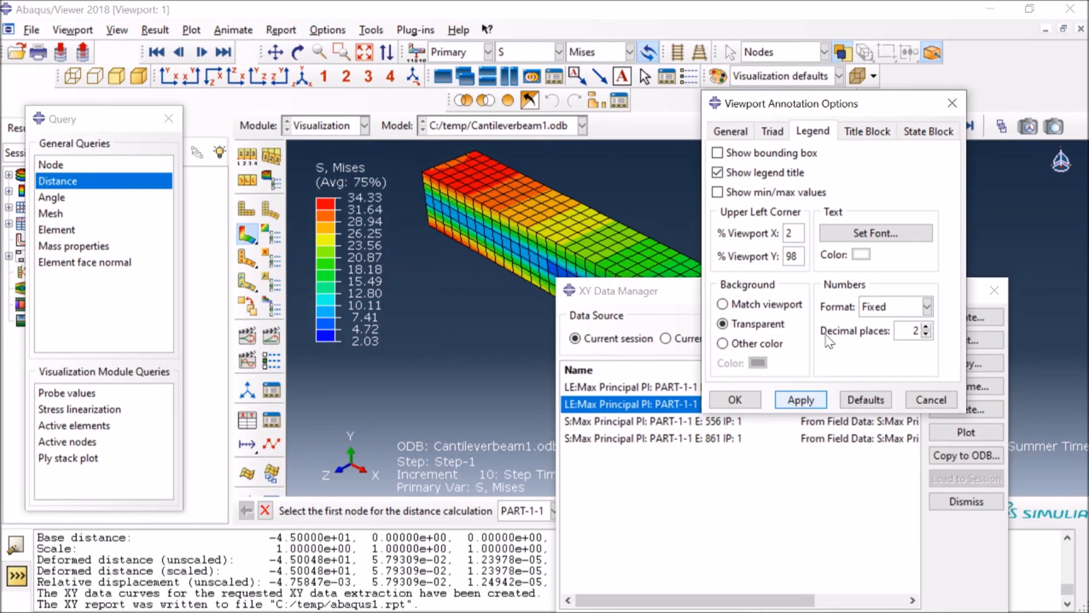
pyautogui.moveTo(907, 320)
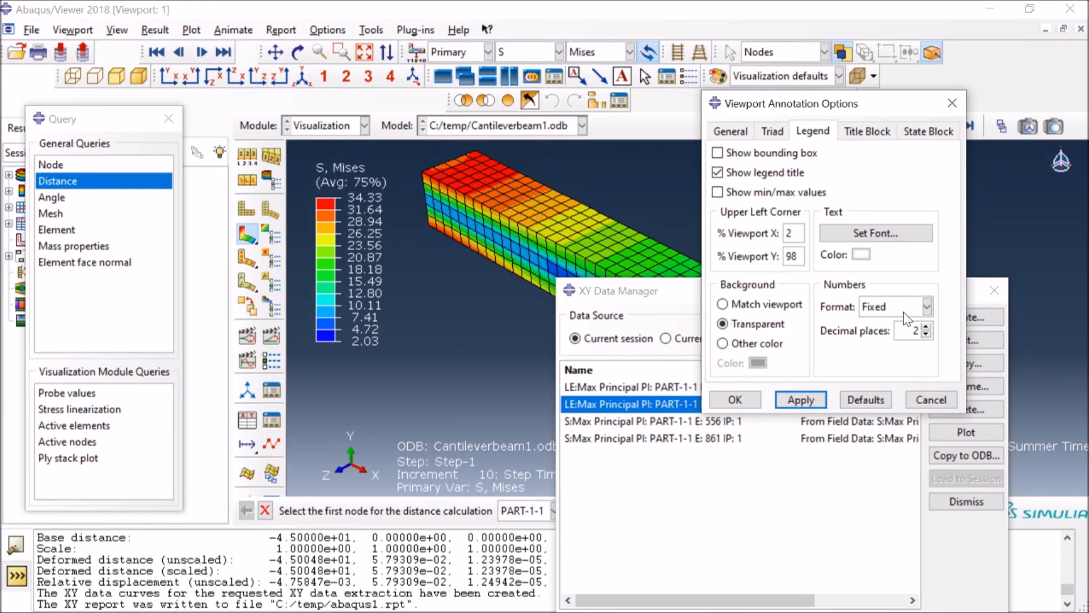
# Step: Apply scientific legend numbers, then return the format to fixed two-decimal values
pyautogui.click(896, 306)
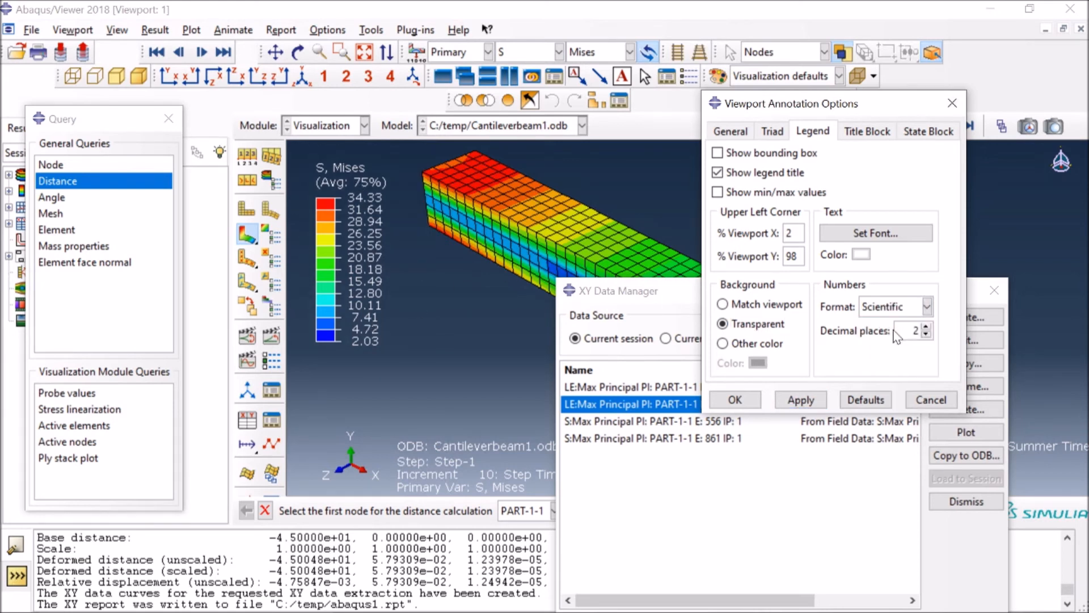
pyautogui.click(800, 400)
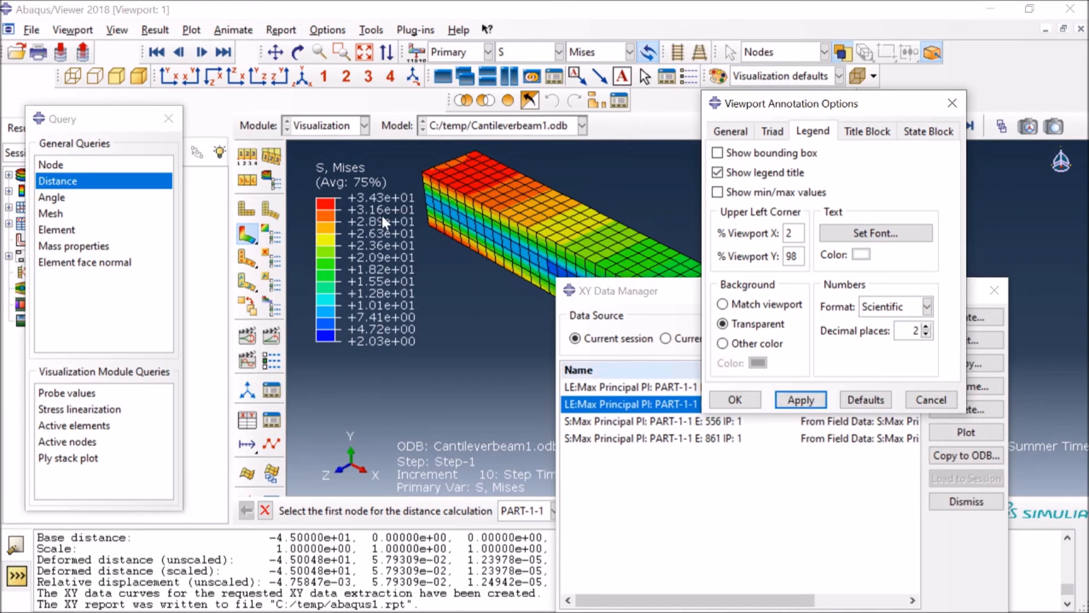
pyautogui.click(927, 305)
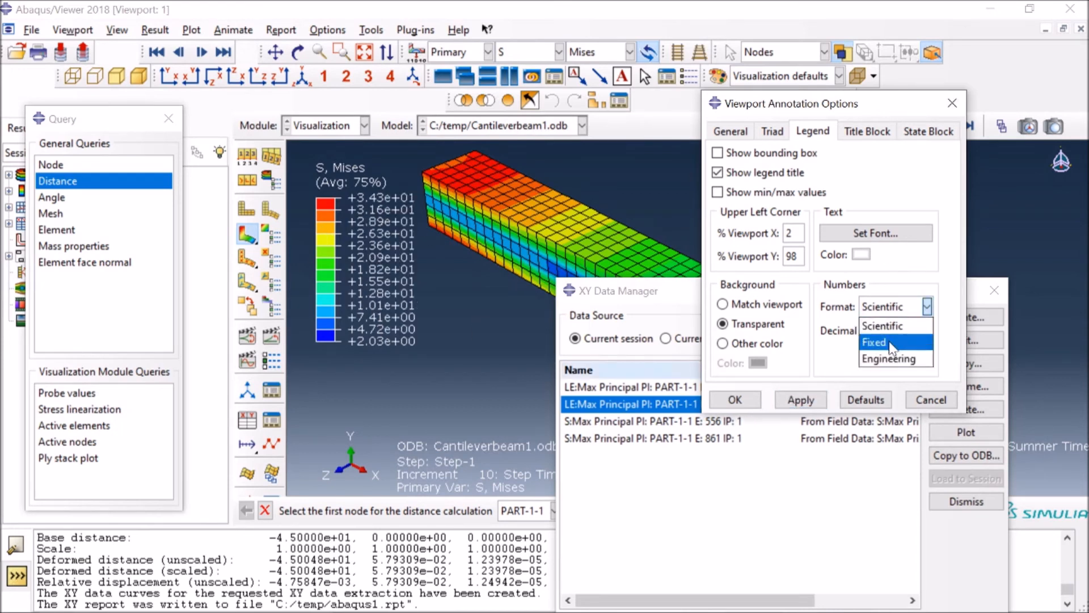
pyautogui.click(877, 342)
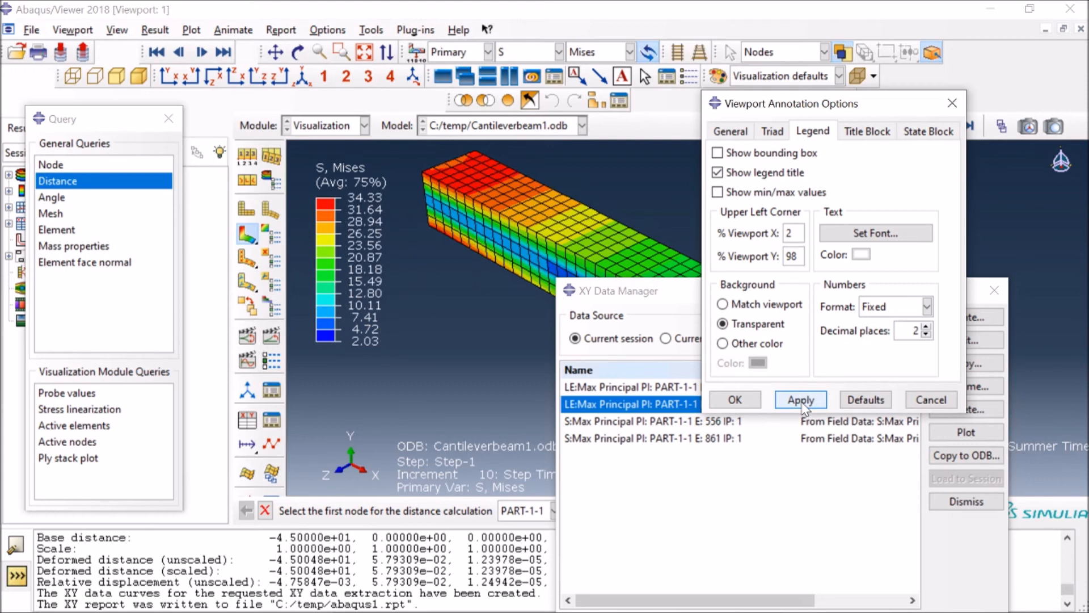
pyautogui.moveTo(411, 209)
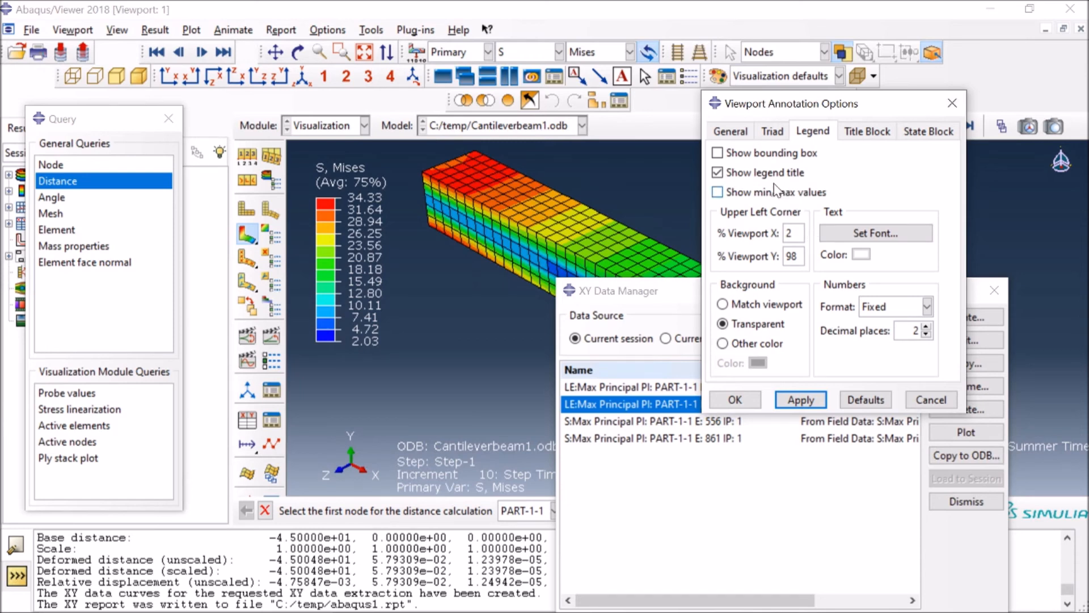
pyautogui.moveTo(789, 159)
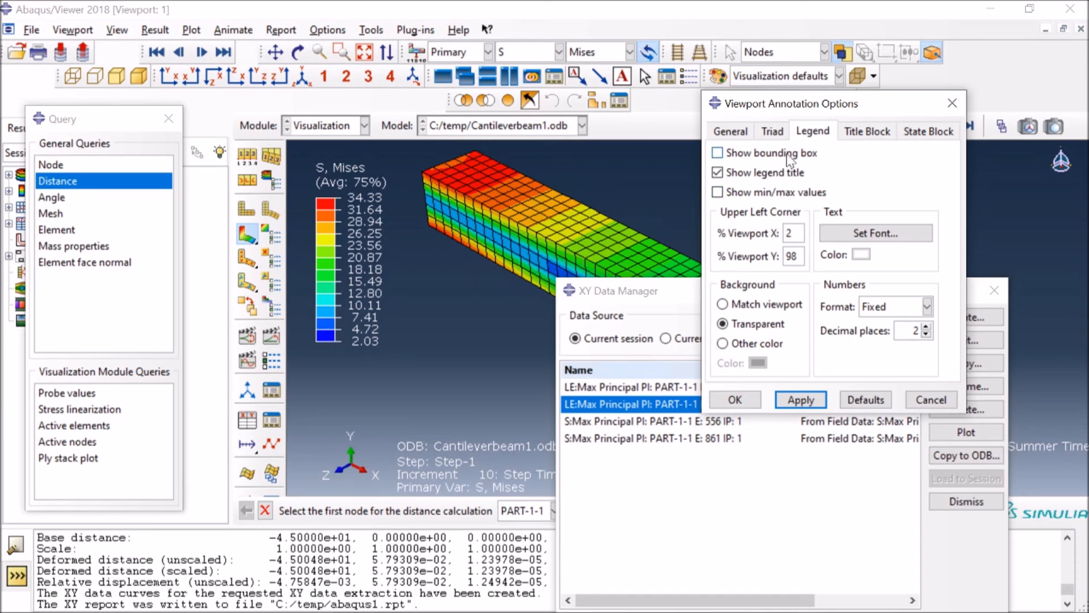
# Step: Preview a bounding box around the legend and remove it again
pyautogui.click(717, 153)
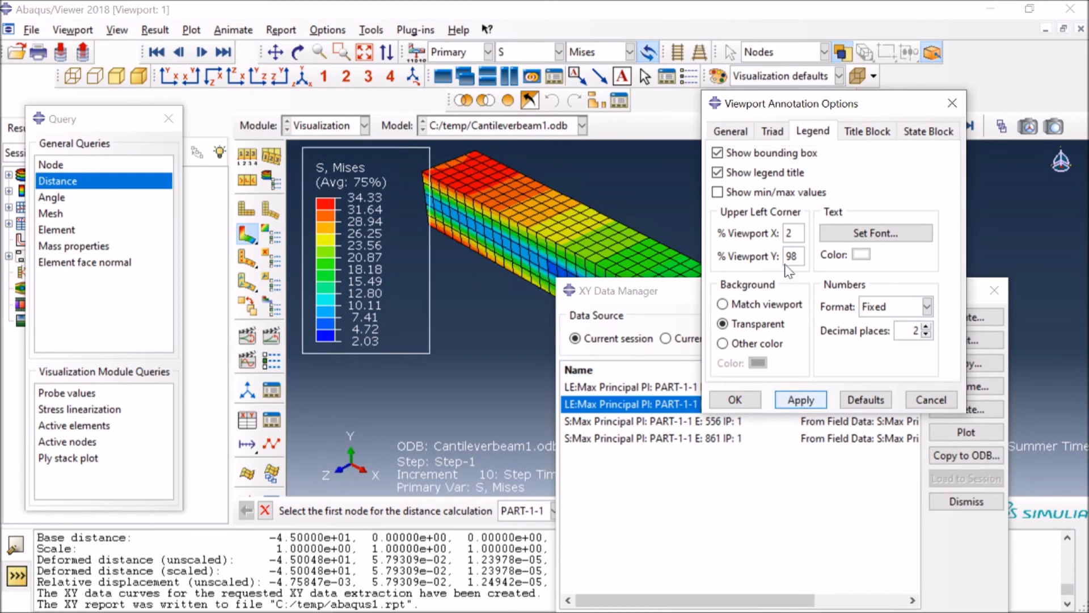
pyautogui.click(717, 152)
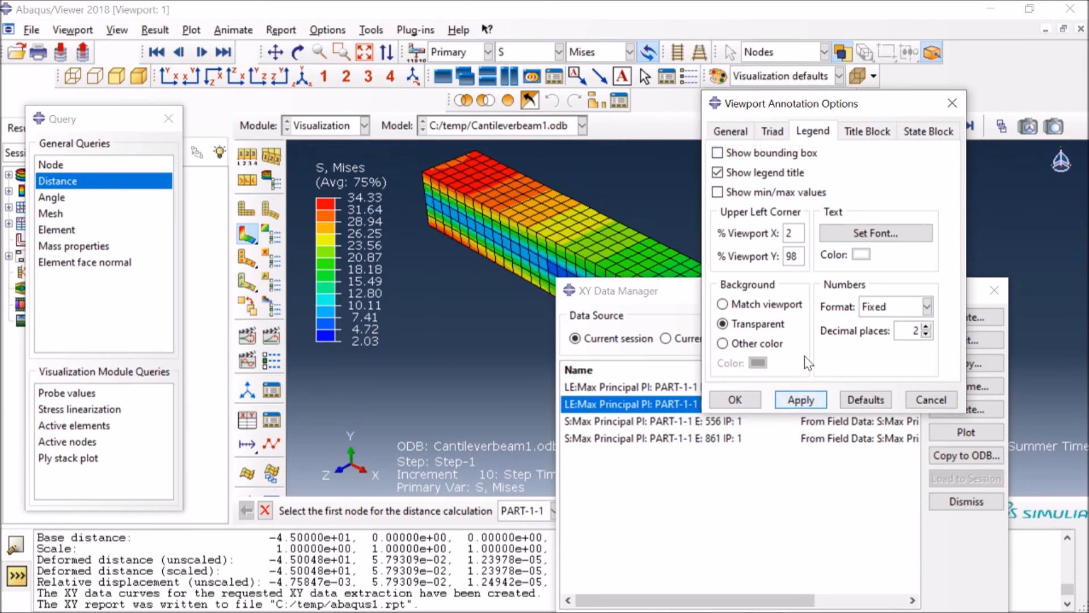
pyautogui.moveTo(426, 438)
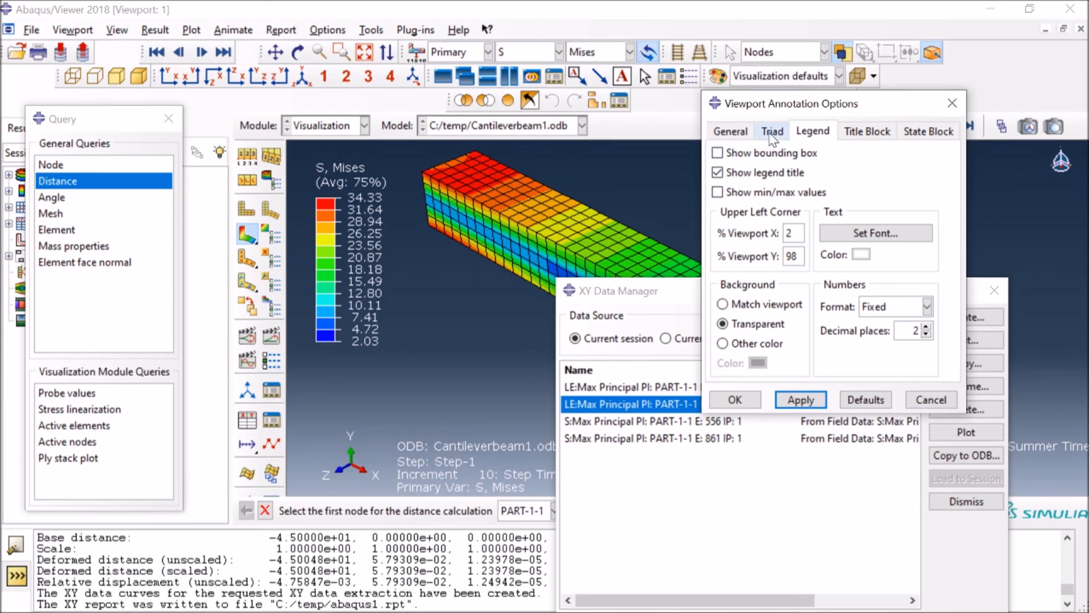
# Step: Toggle the state block's bounding box, leaving it framed, and return to the legend settings
pyautogui.click(927, 130)
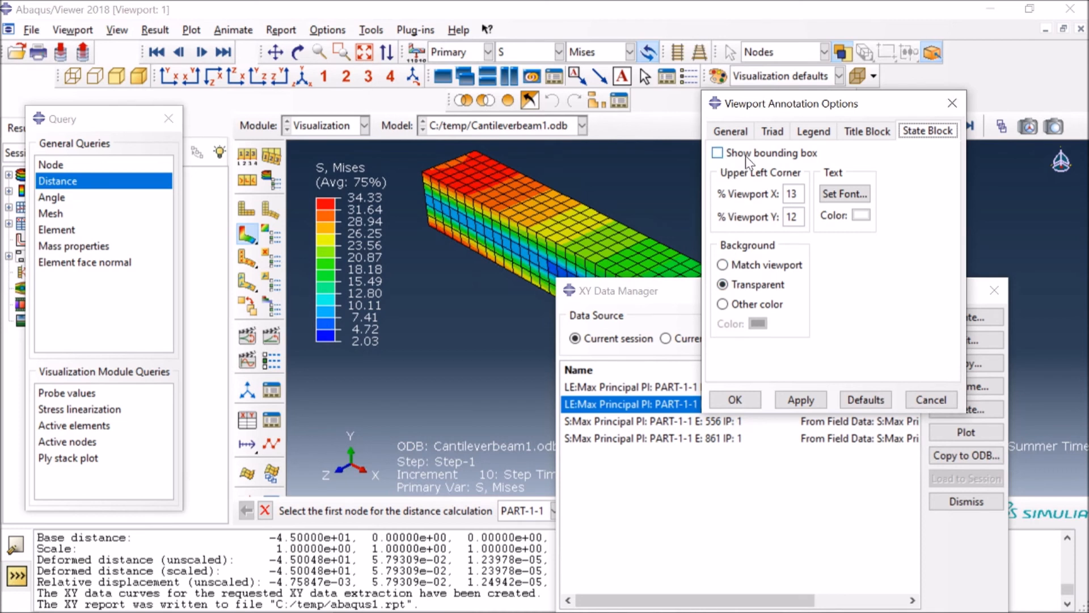
pyautogui.click(717, 152)
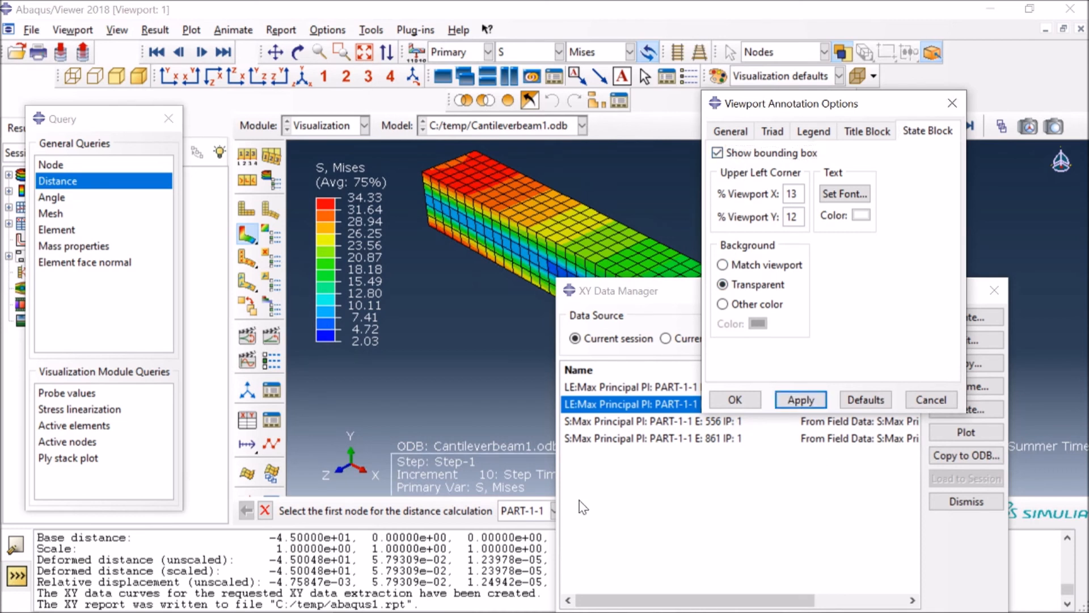
pyautogui.click(718, 152)
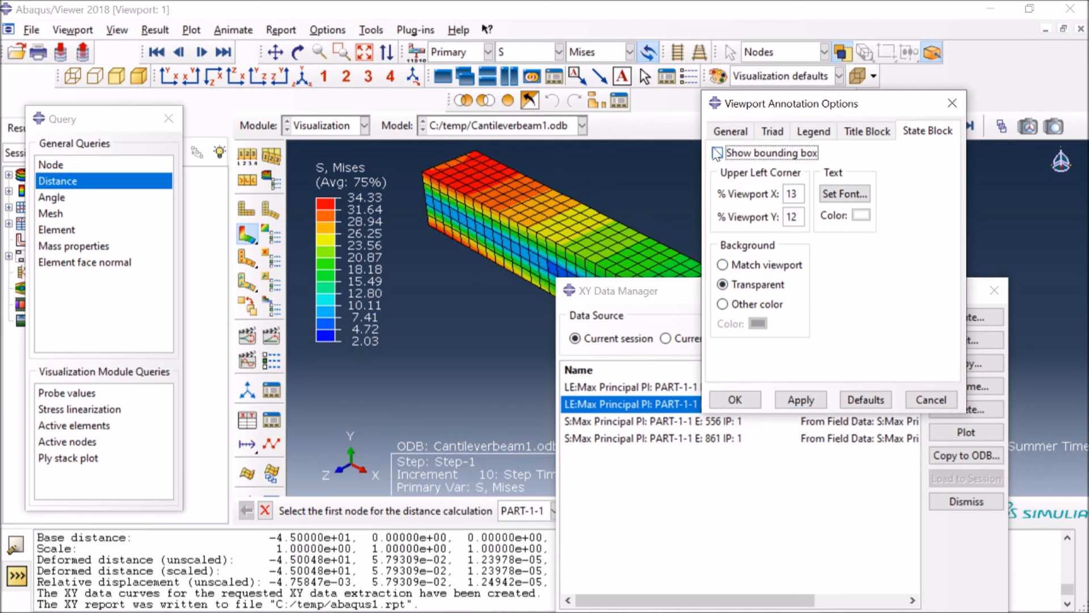
pyautogui.click(717, 152)
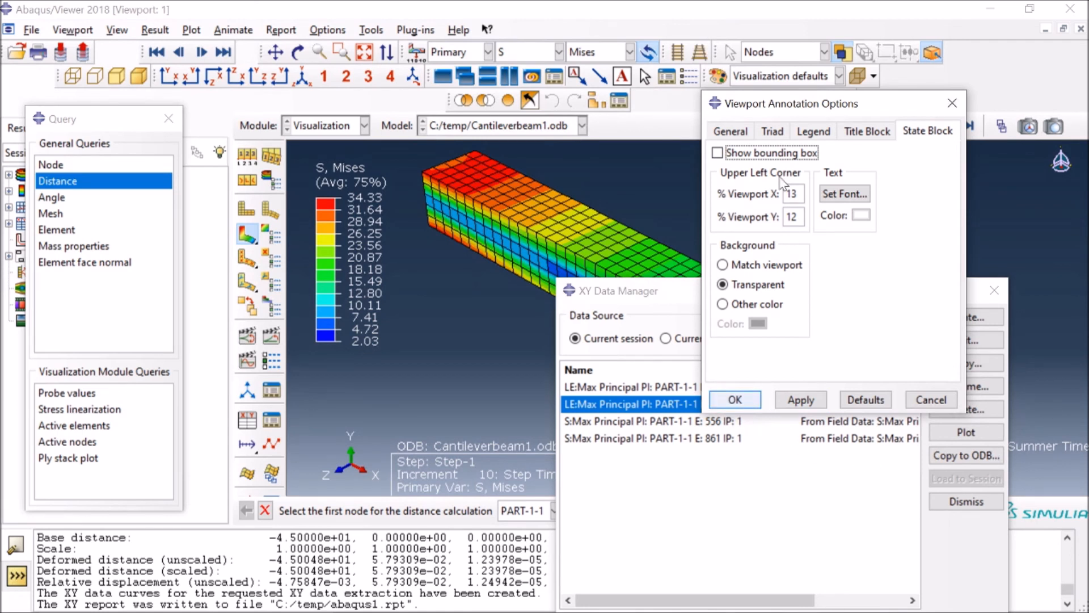
pyautogui.click(813, 131)
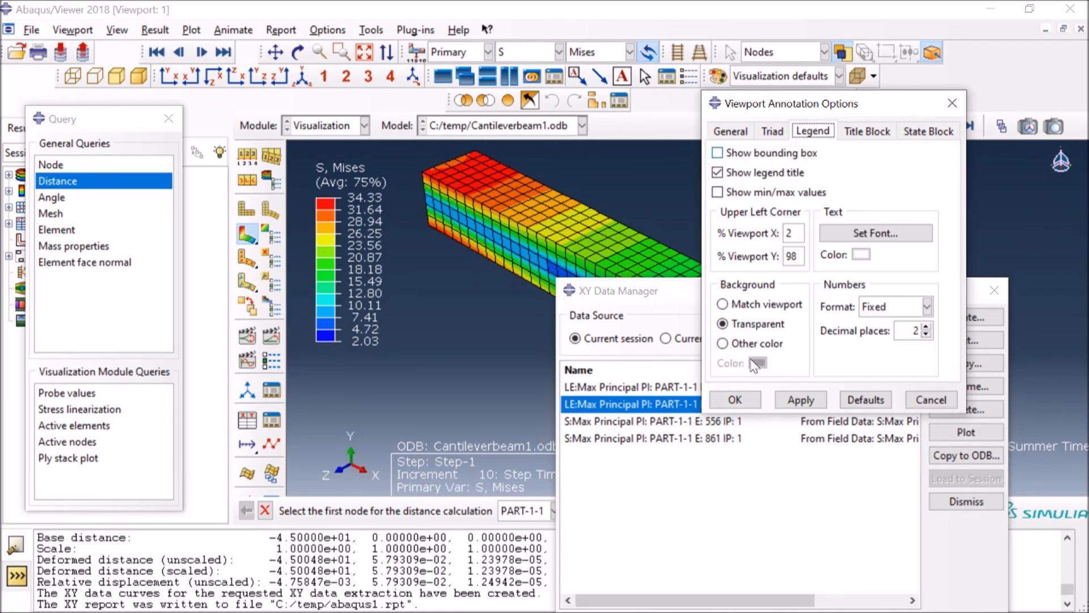